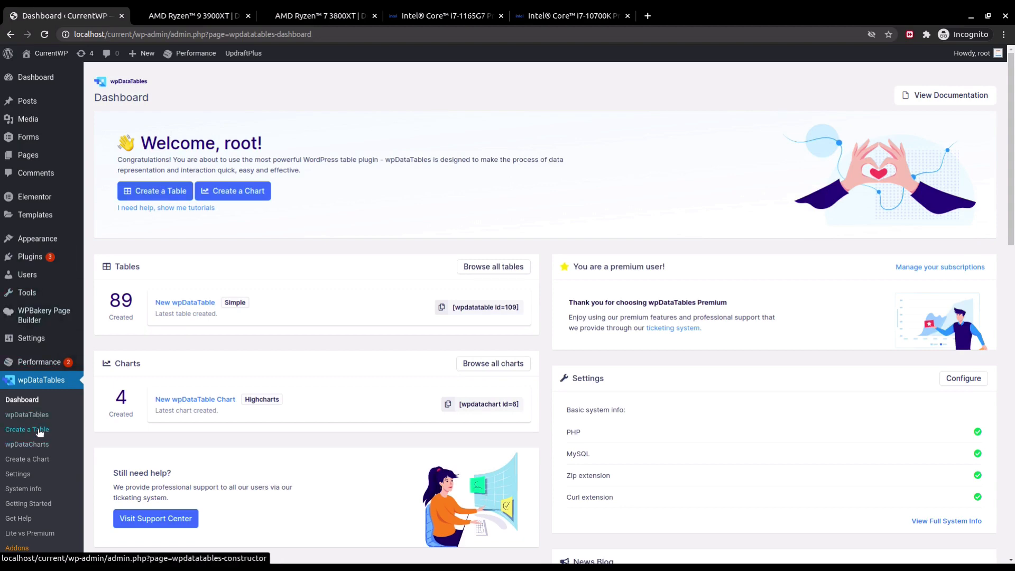
- Create a simple table from scratch with 5 columns and 5 rows
left_click(26, 430)
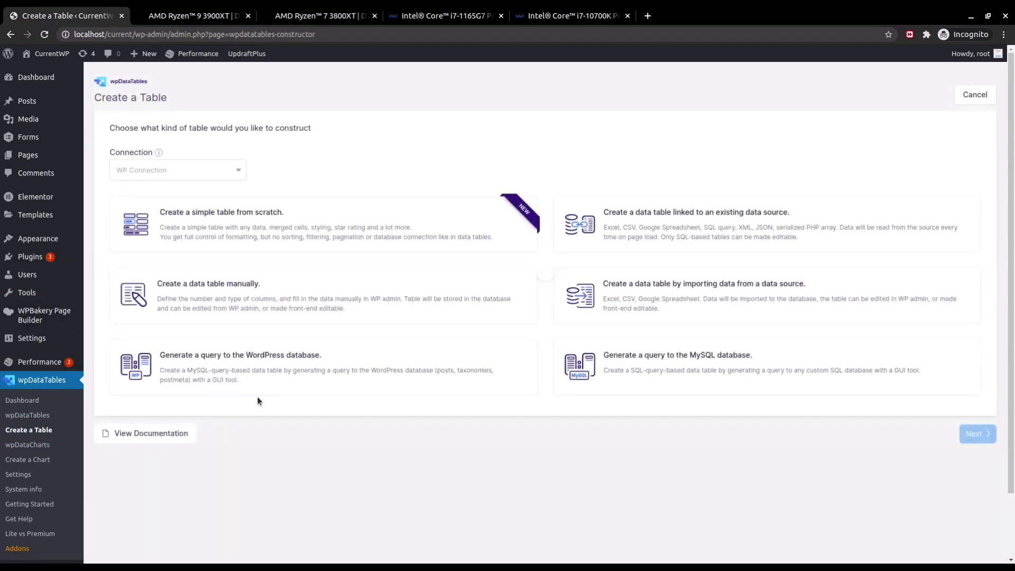
mouse_move(264, 407)
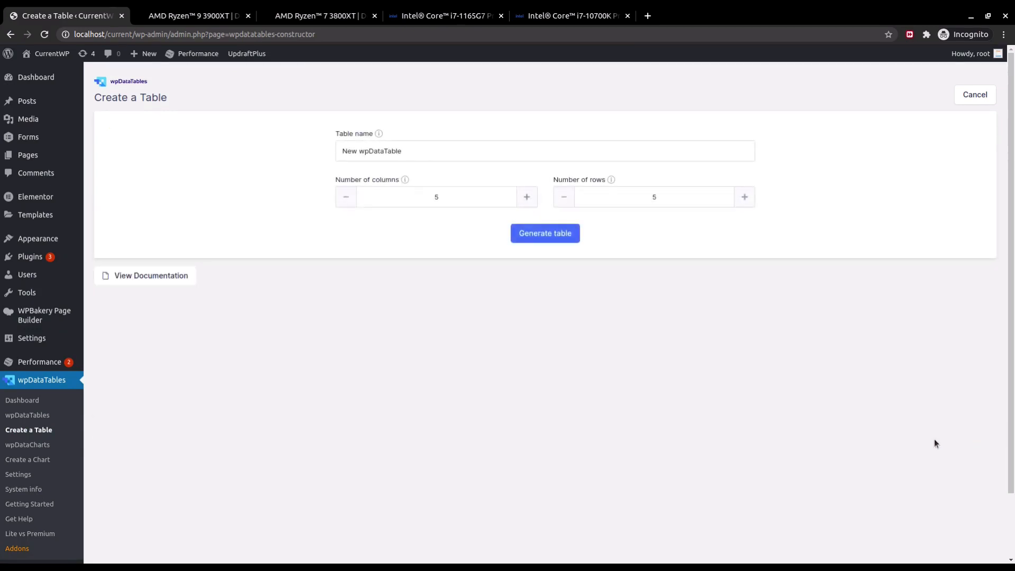
mouse_move(799, 426)
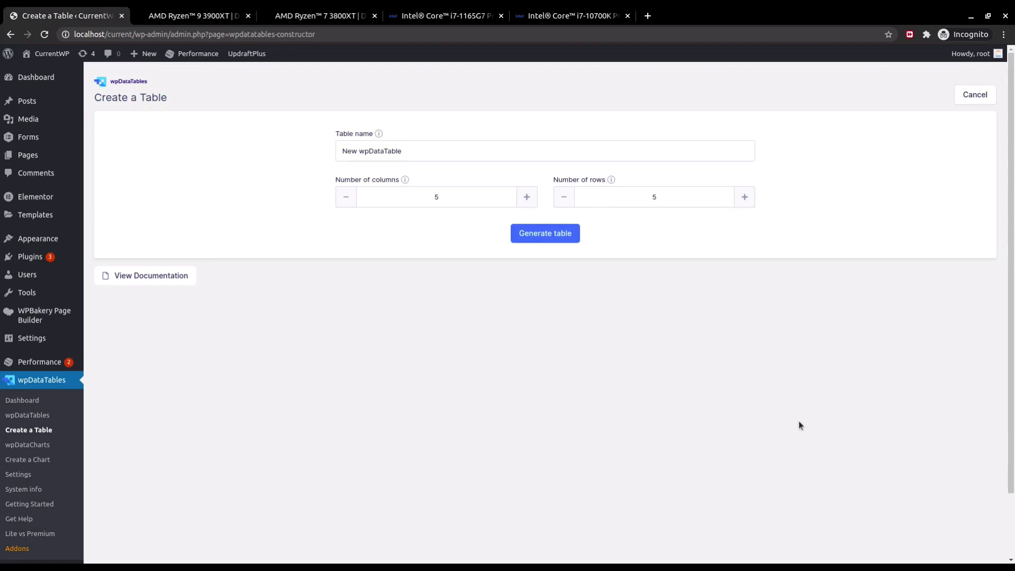
mouse_move(789, 418)
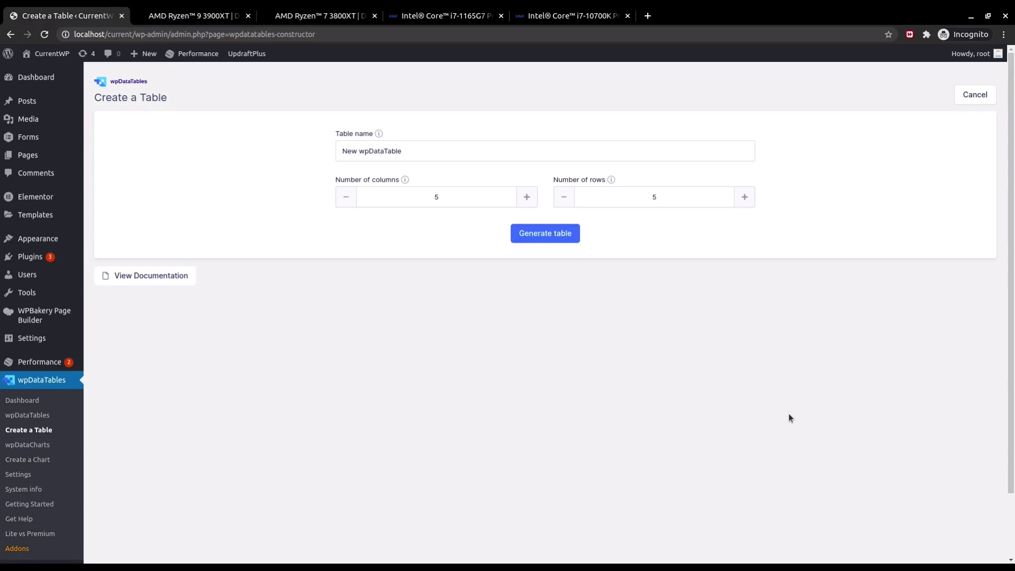
mouse_move(787, 420)
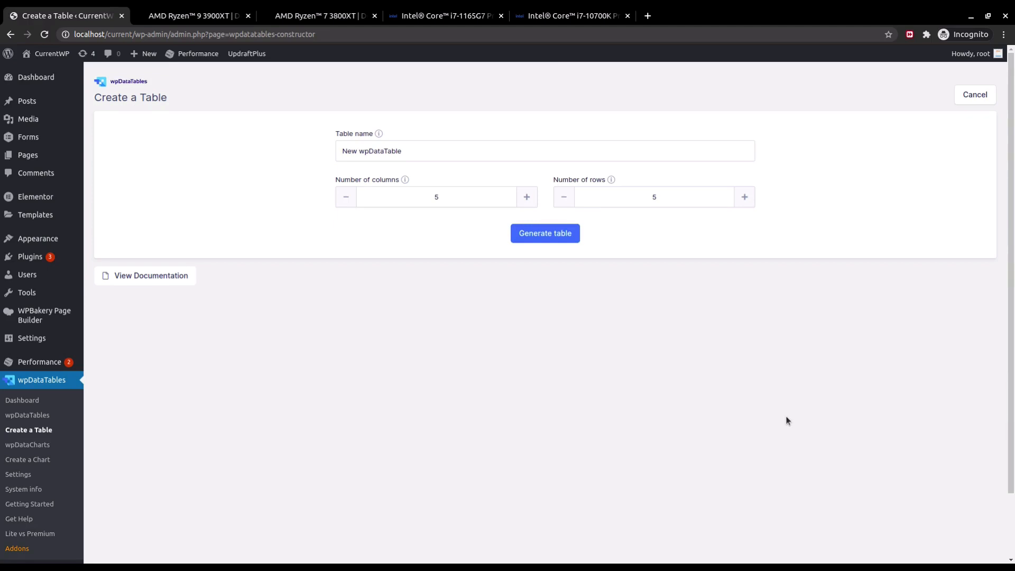
mouse_move(787, 421)
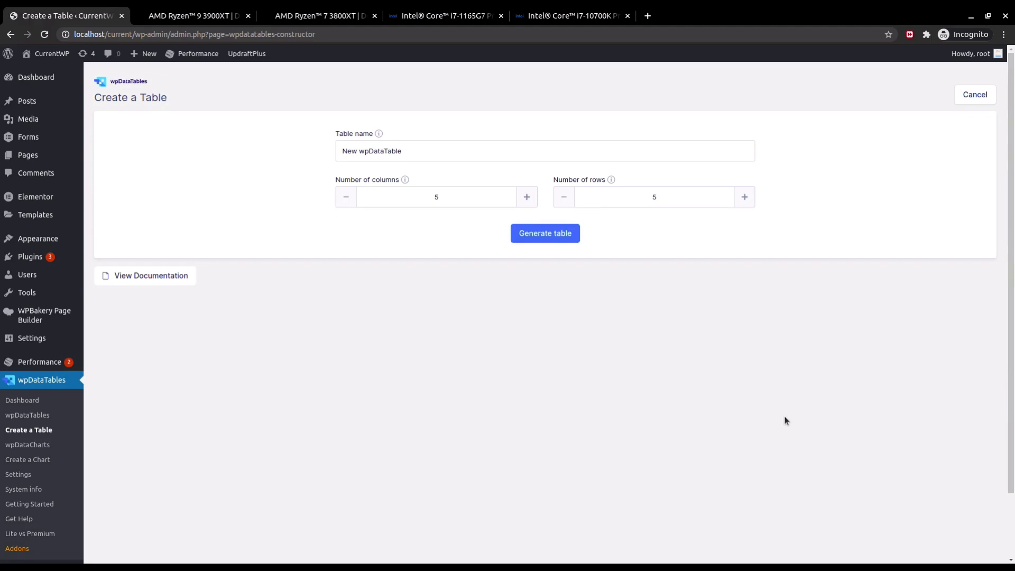
mouse_move(779, 421)
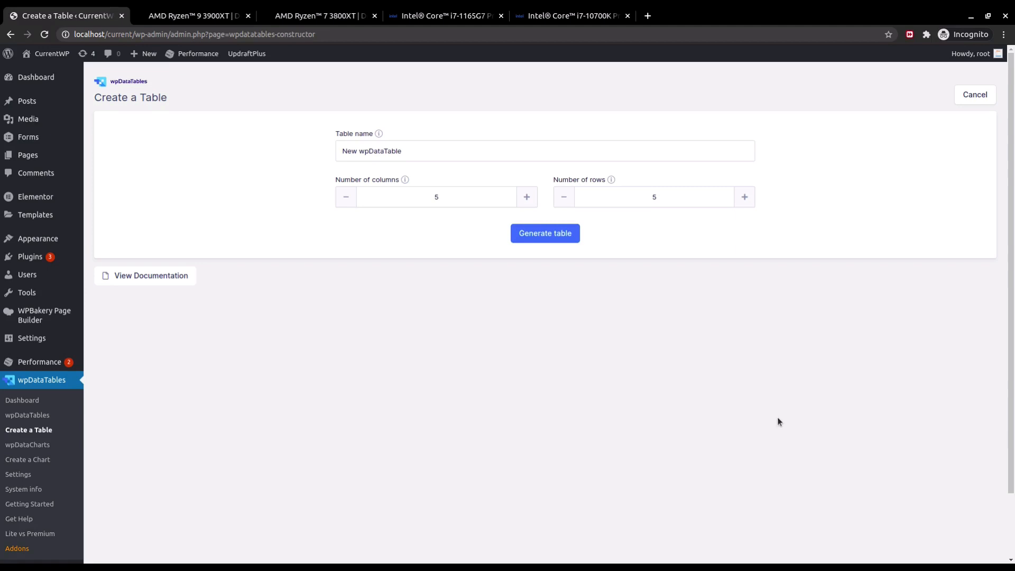
left_click(544, 233)
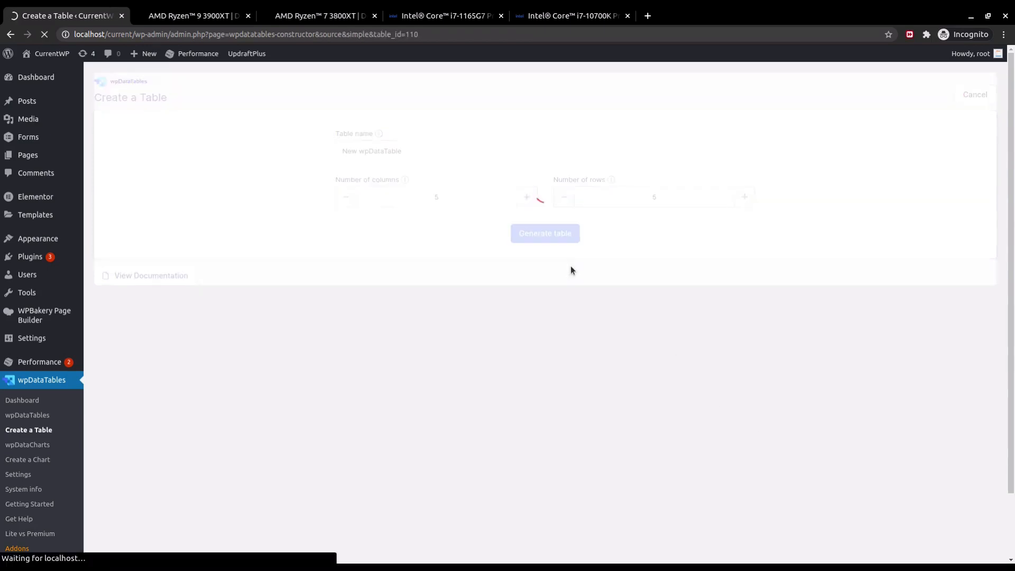
left_click(545, 233)
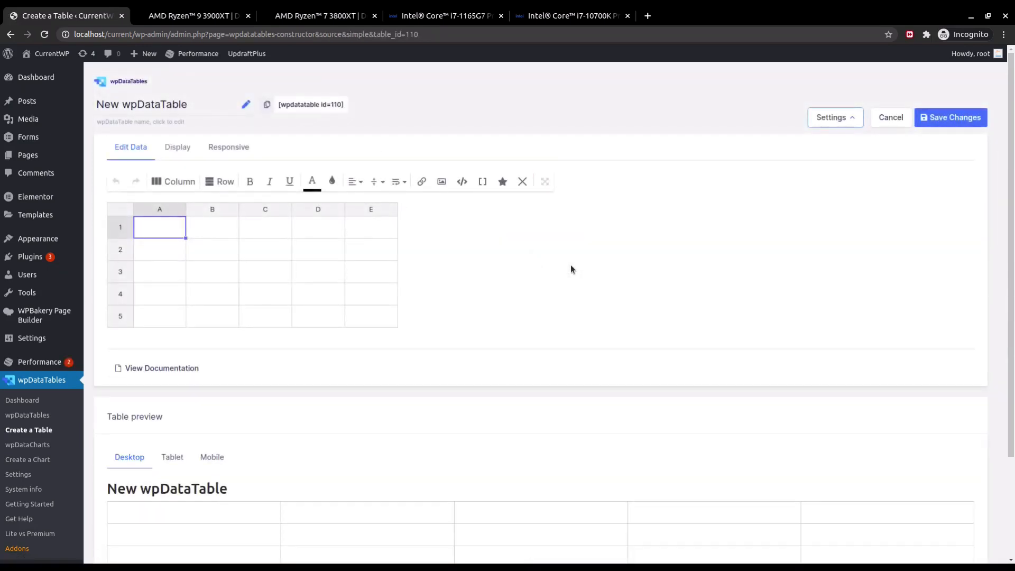
mouse_move(577, 311)
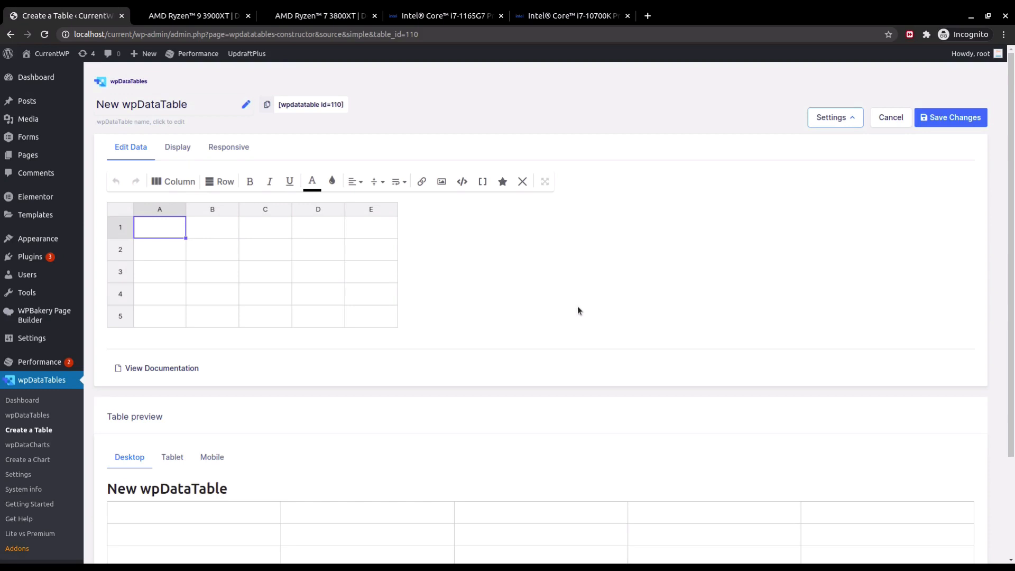
mouse_move(496, 409)
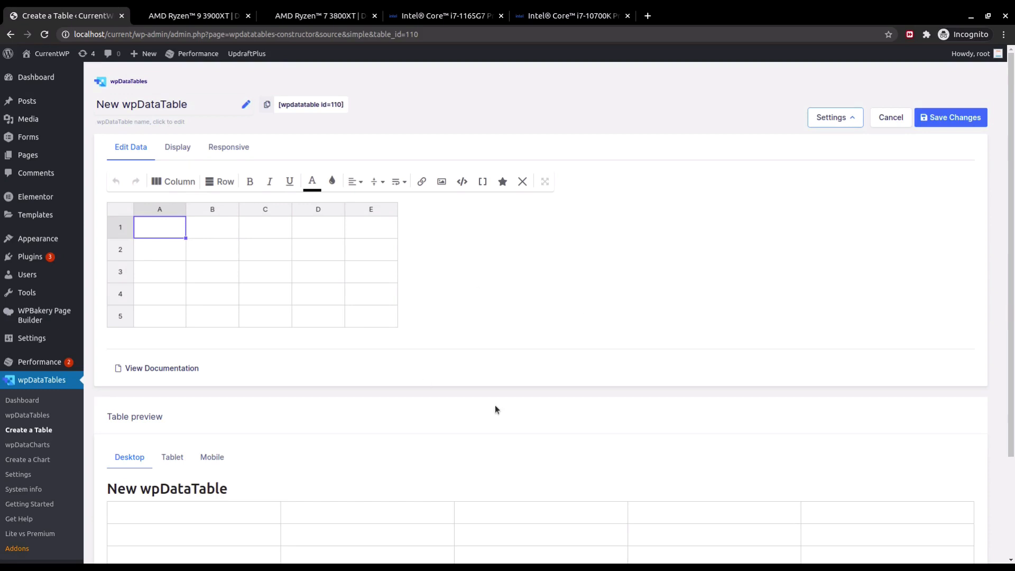
mouse_move(457, 337)
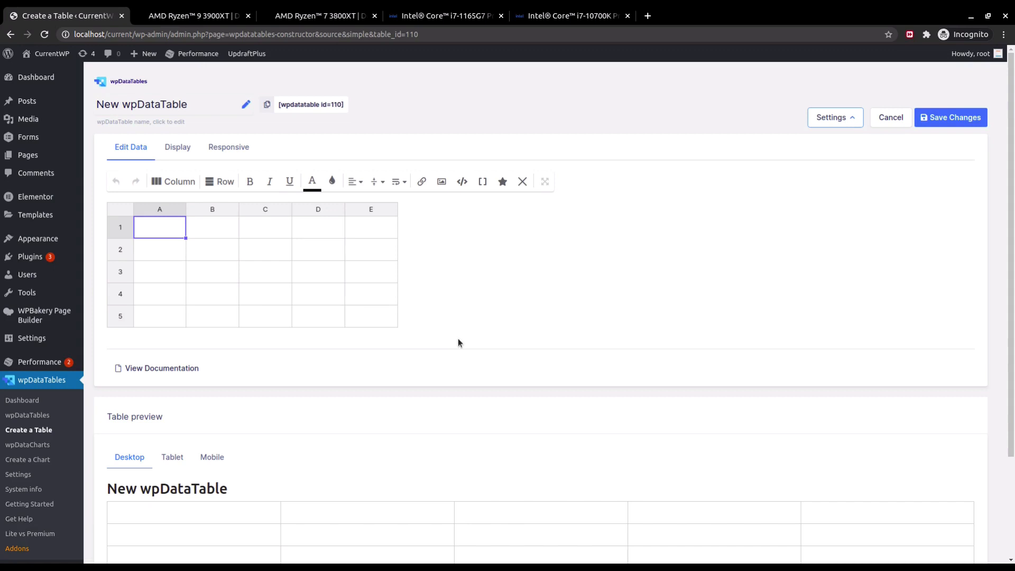
mouse_move(507, 263)
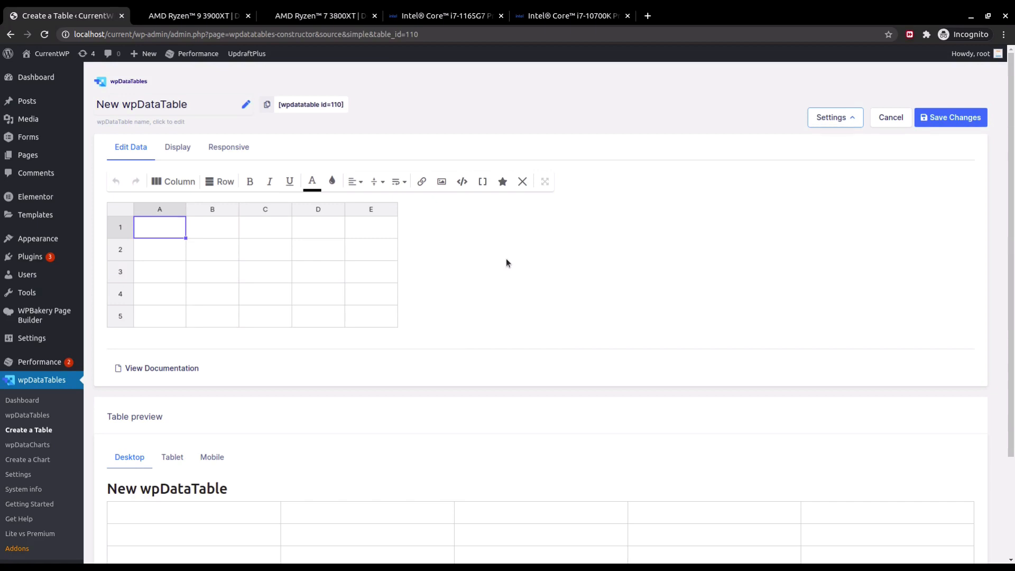
- Select cell A1 to begin entering the CPU header and rows
left_click(219, 181)
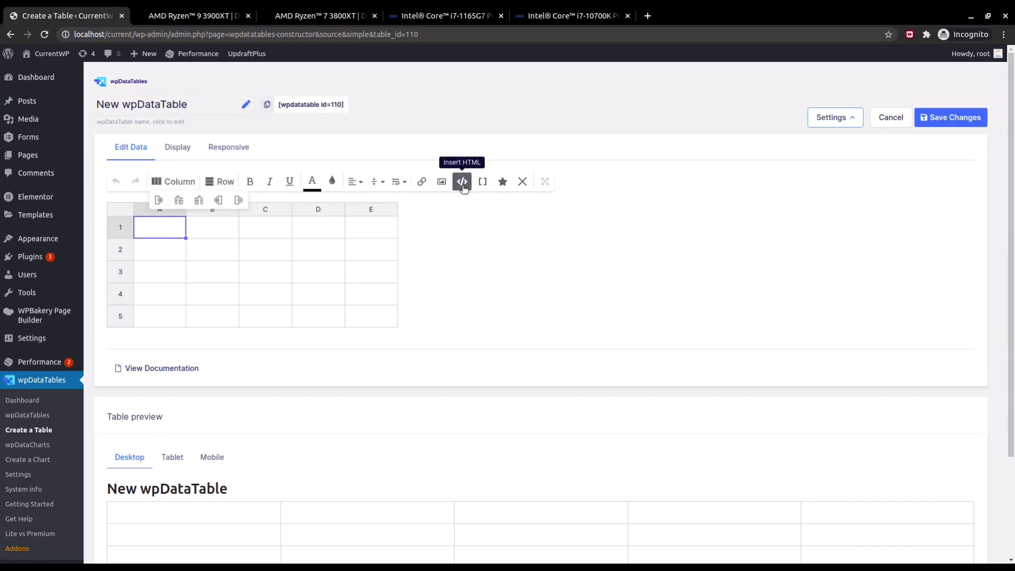
mouse_move(482, 182)
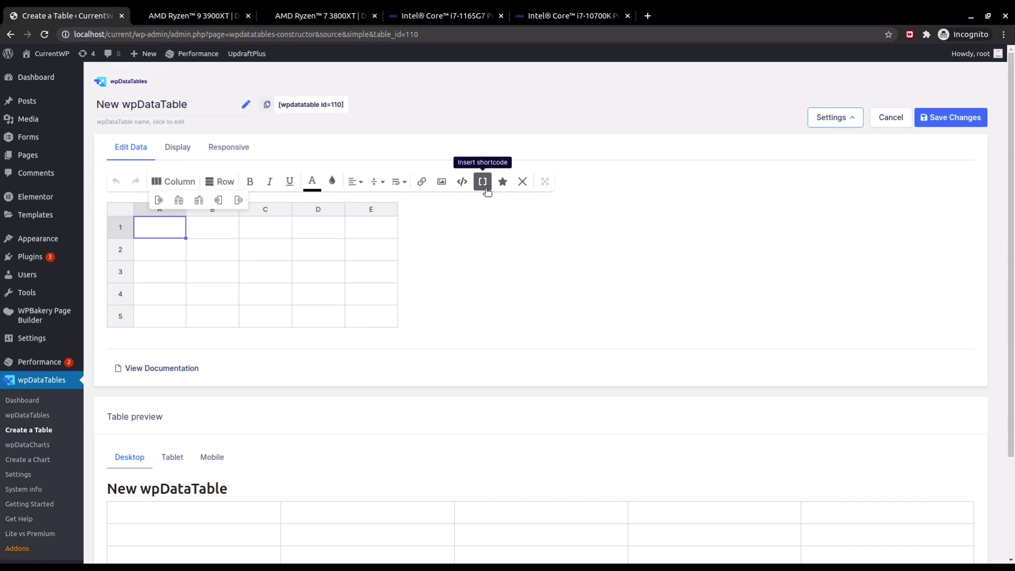
mouse_move(479, 202)
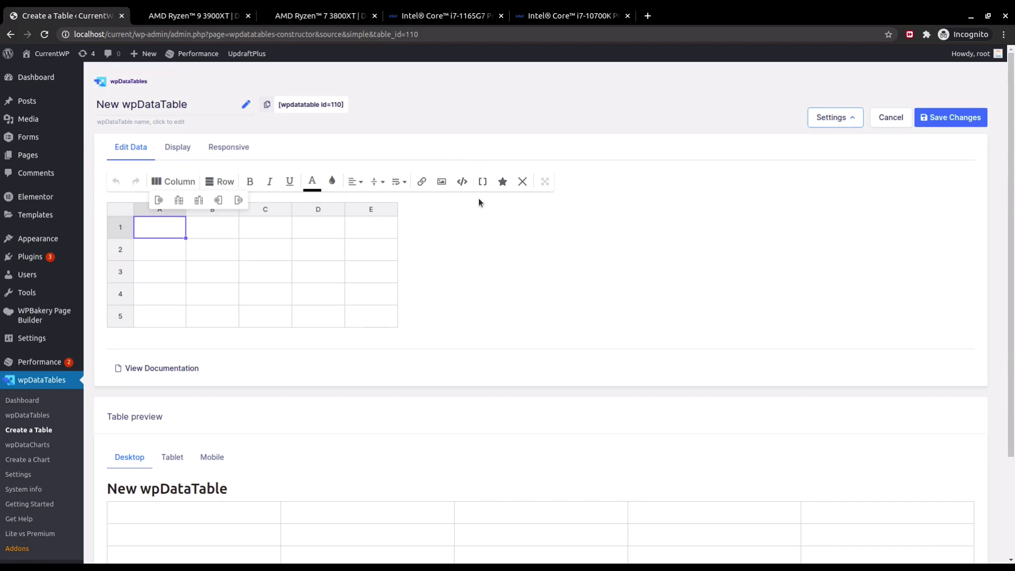
mouse_move(519, 218)
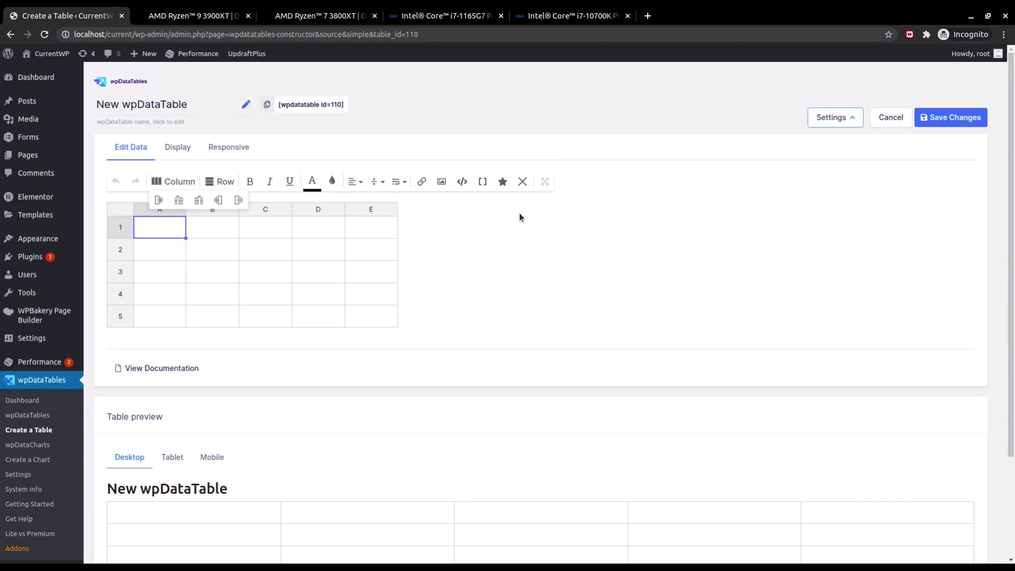
mouse_move(503, 182)
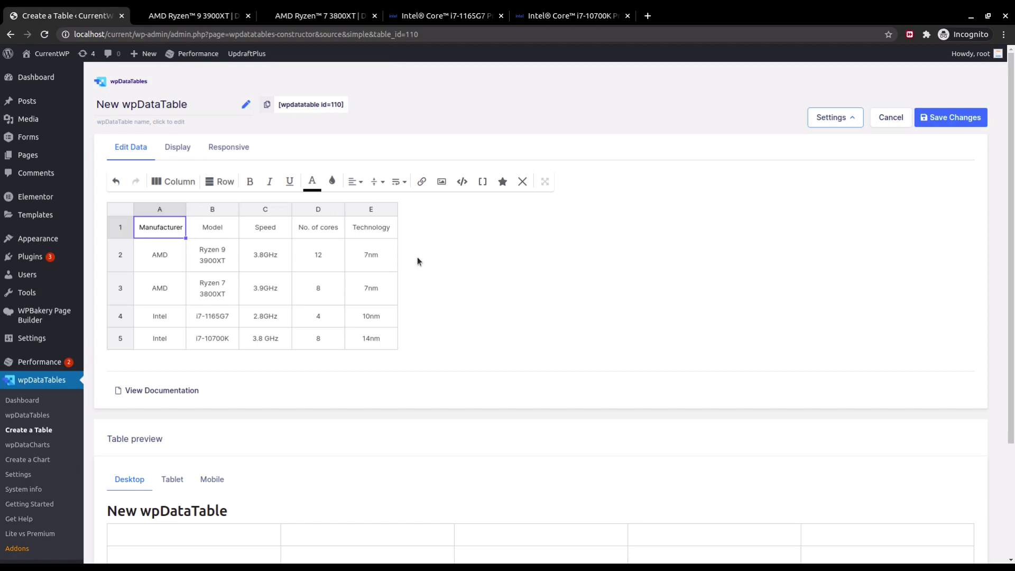
mouse_move(309, 233)
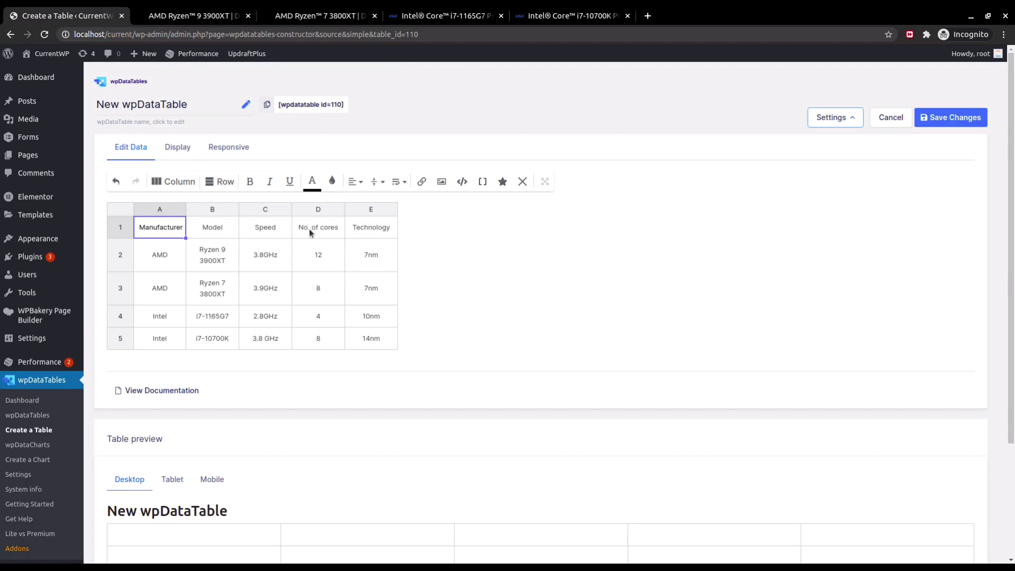
mouse_move(325, 235)
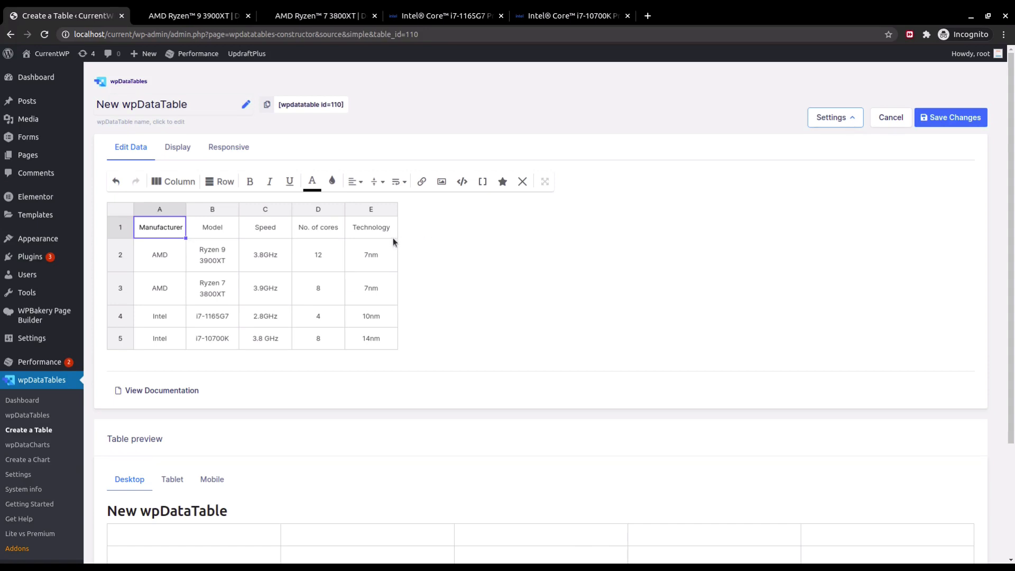
- Merge the two AMD manufacturer cells into one
left_click(159, 254)
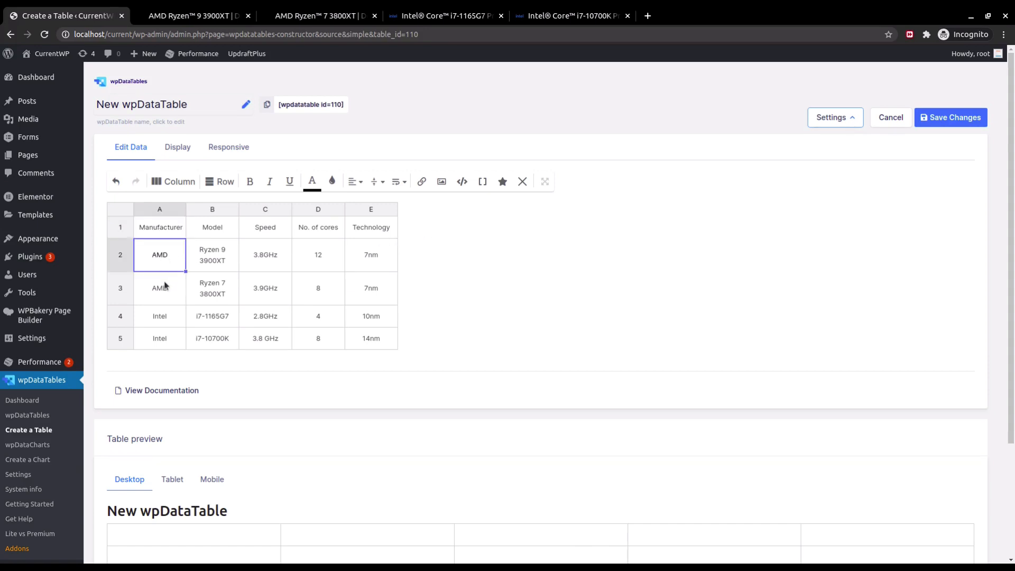
left_click_drag(159, 254, 159, 288)
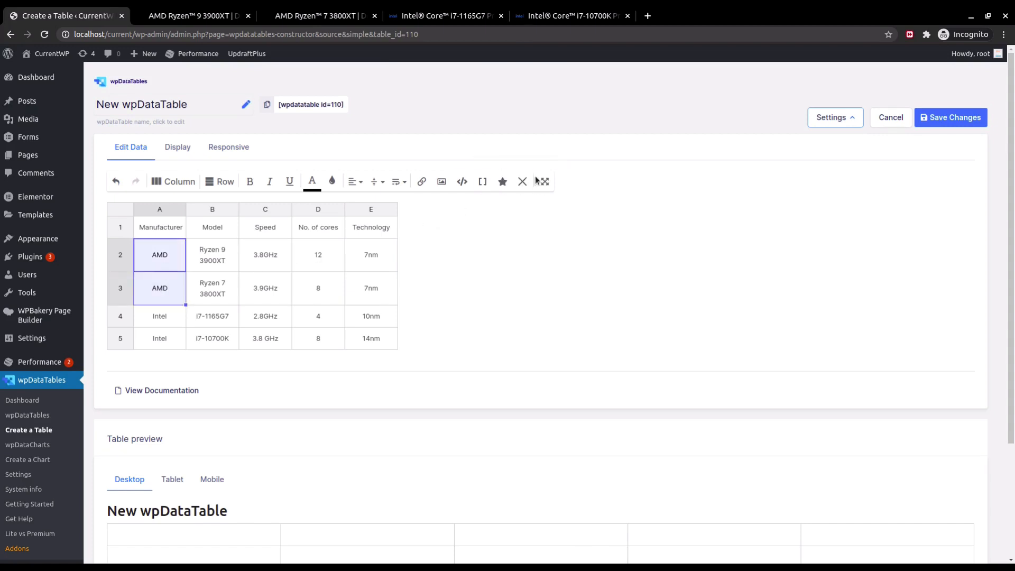
left_click(544, 181)
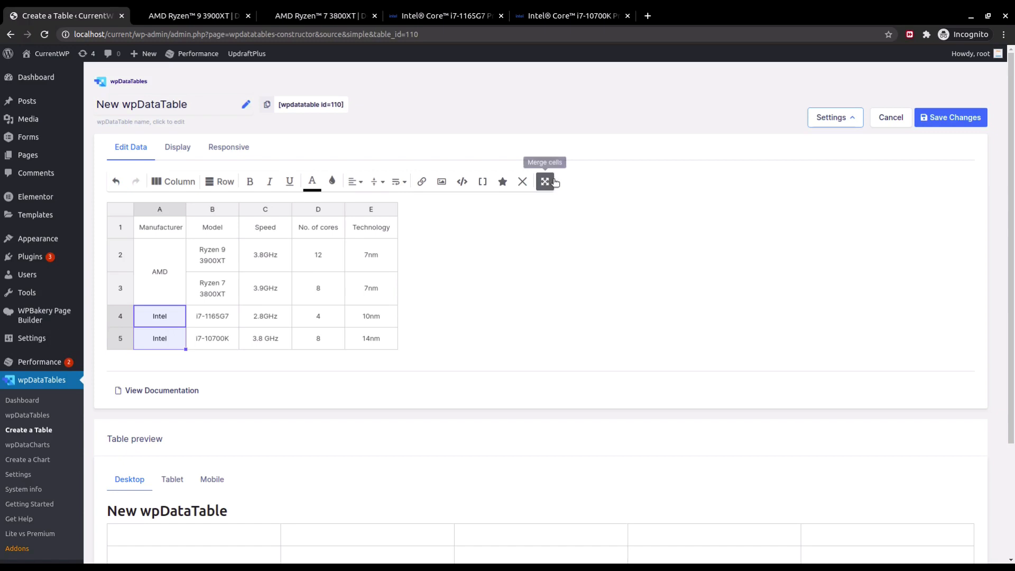
left_click(544, 181)
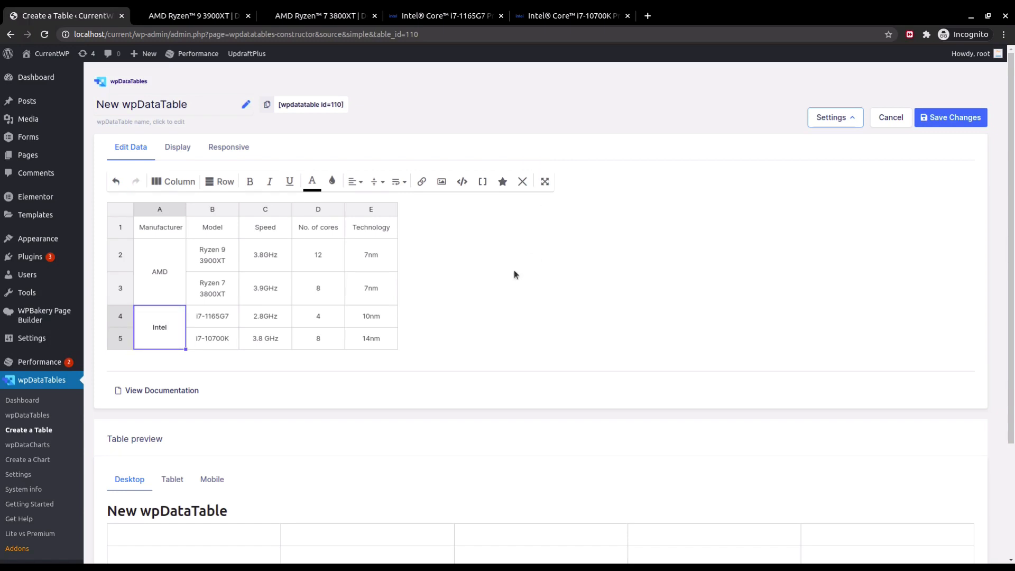
mouse_move(447, 270)
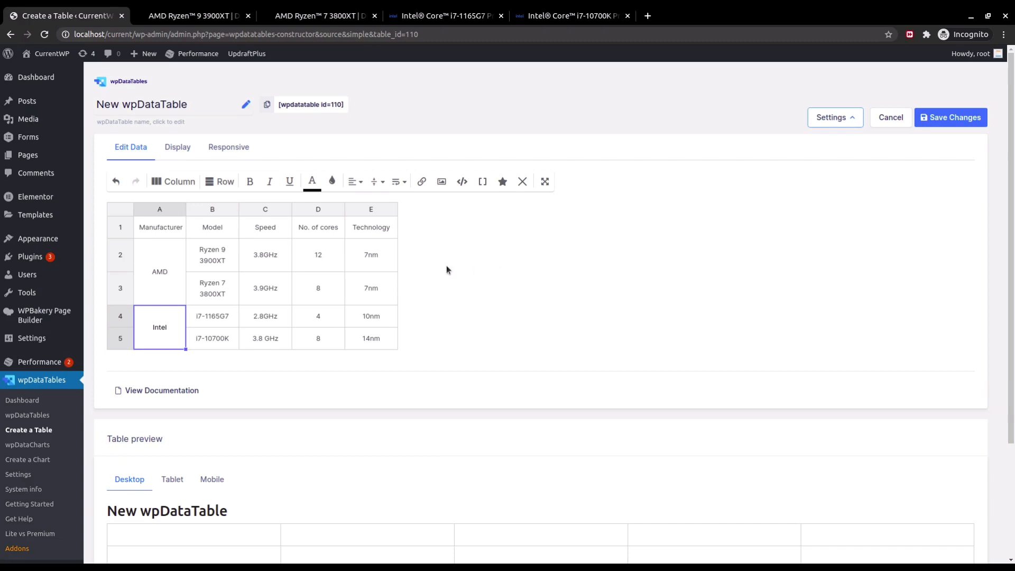
mouse_move(208, 284)
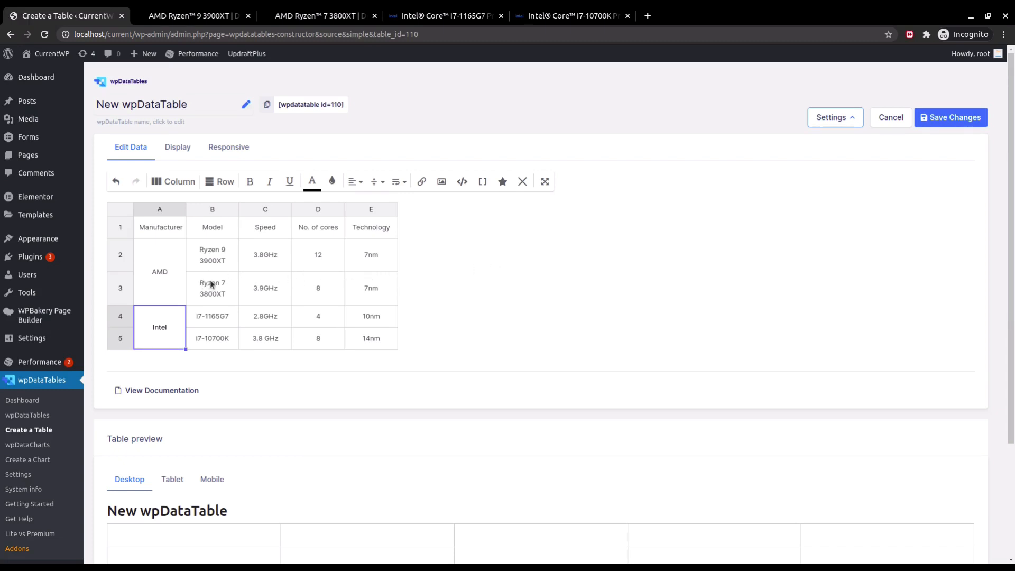
mouse_move(469, 273)
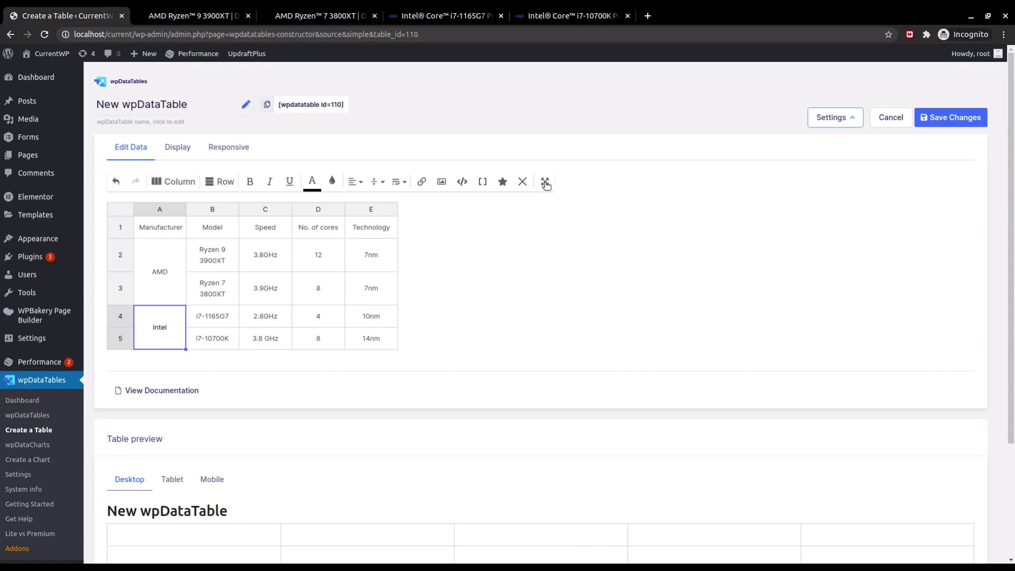
mouse_move(545, 182)
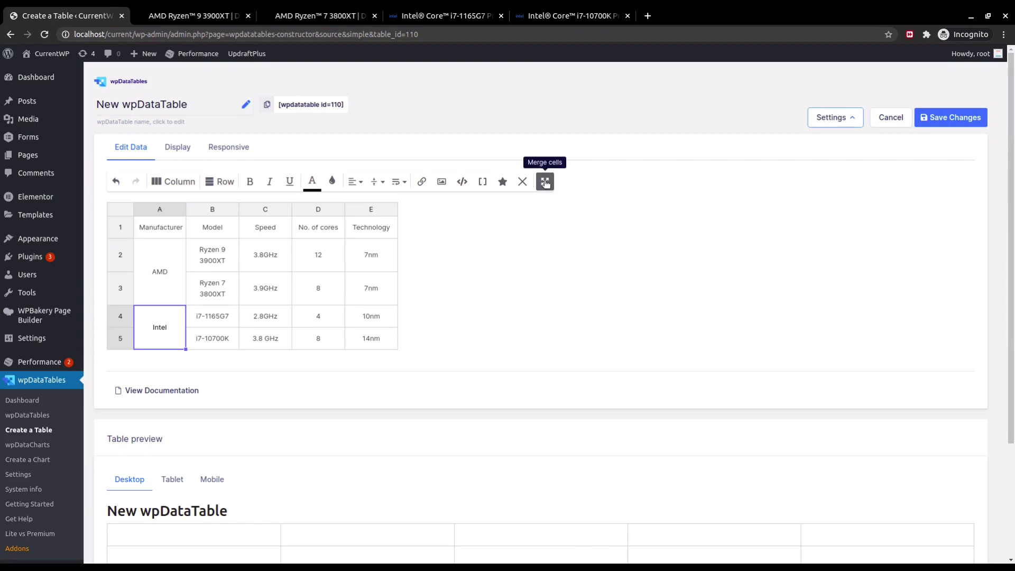
- Merge Intel cells A4 and A5 into a single cell
left_click(545, 181)
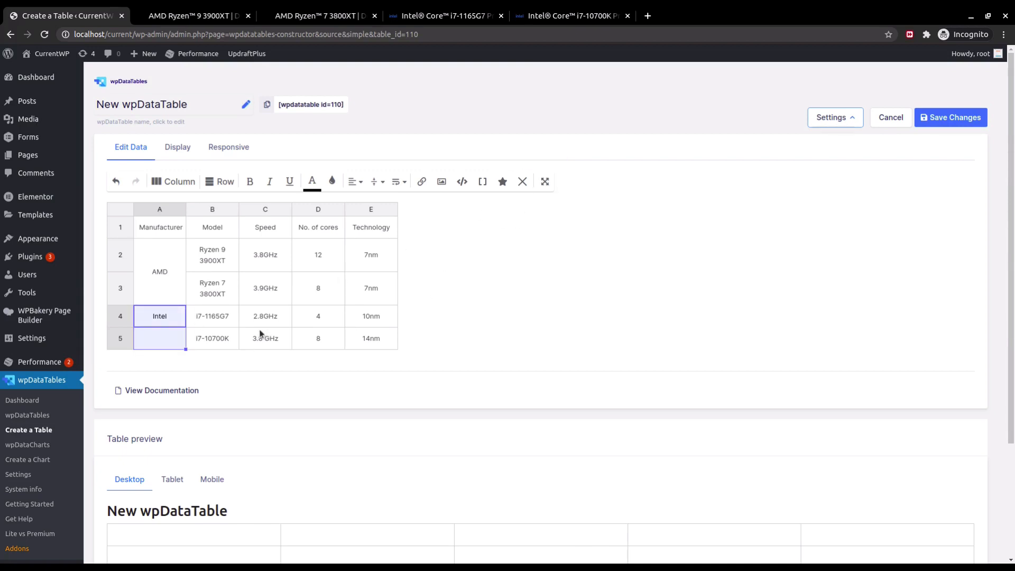
left_click(159, 338)
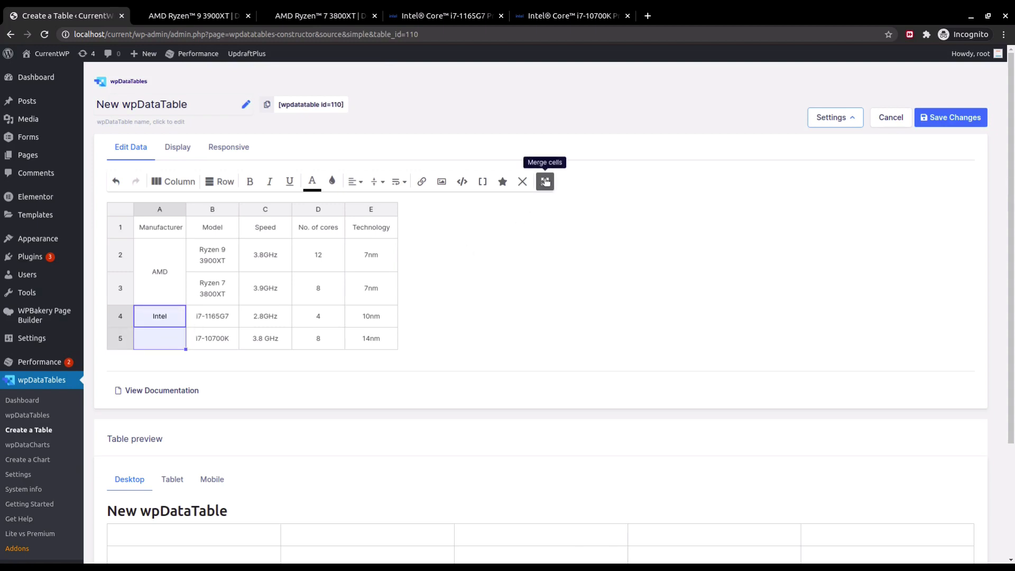
left_click(544, 182)
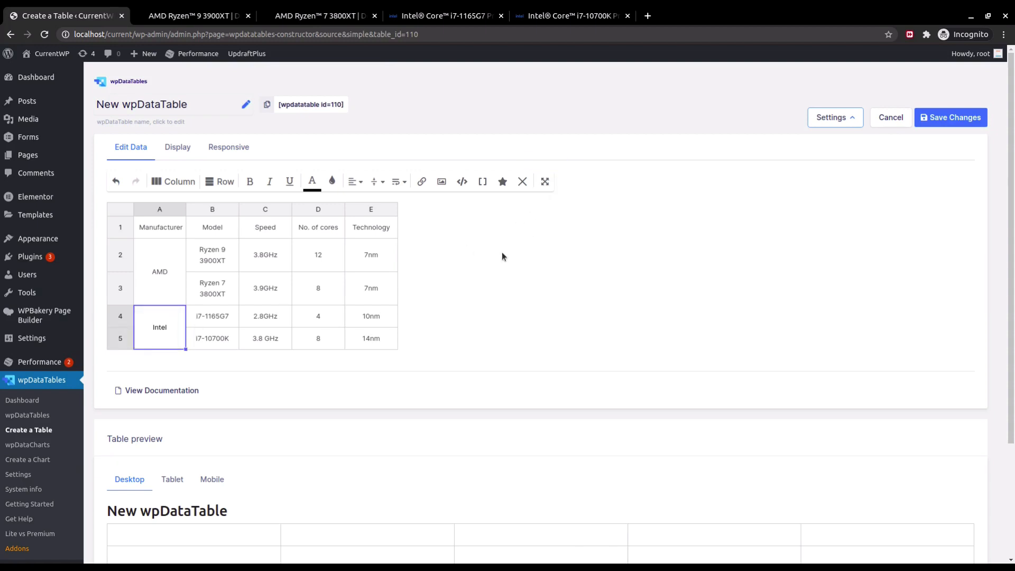
mouse_move(544, 234)
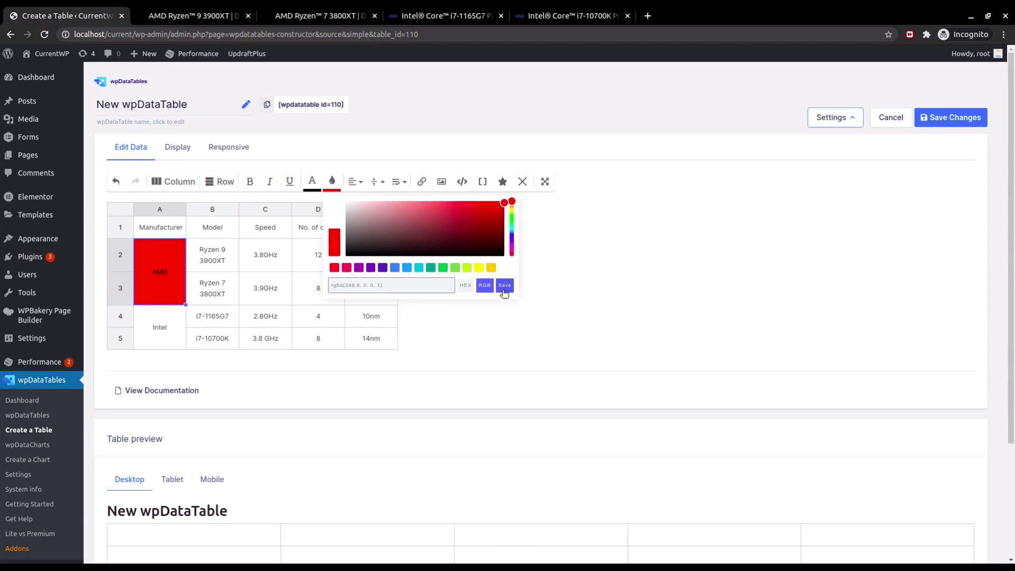
- Fill AMD red and Intel dark blue, with bold, underlined manufacturer names
left_click(504, 285)
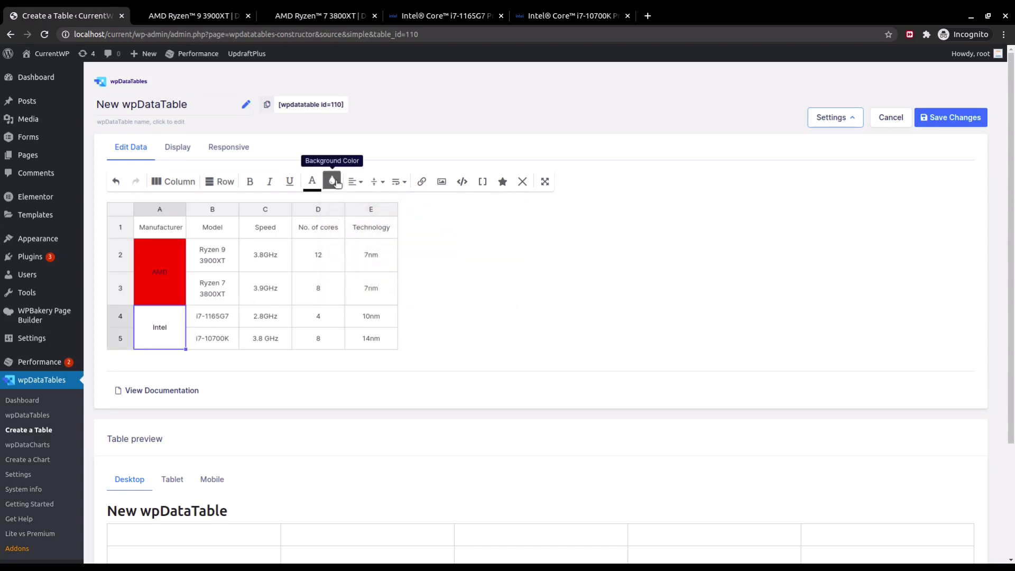
left_click(333, 181)
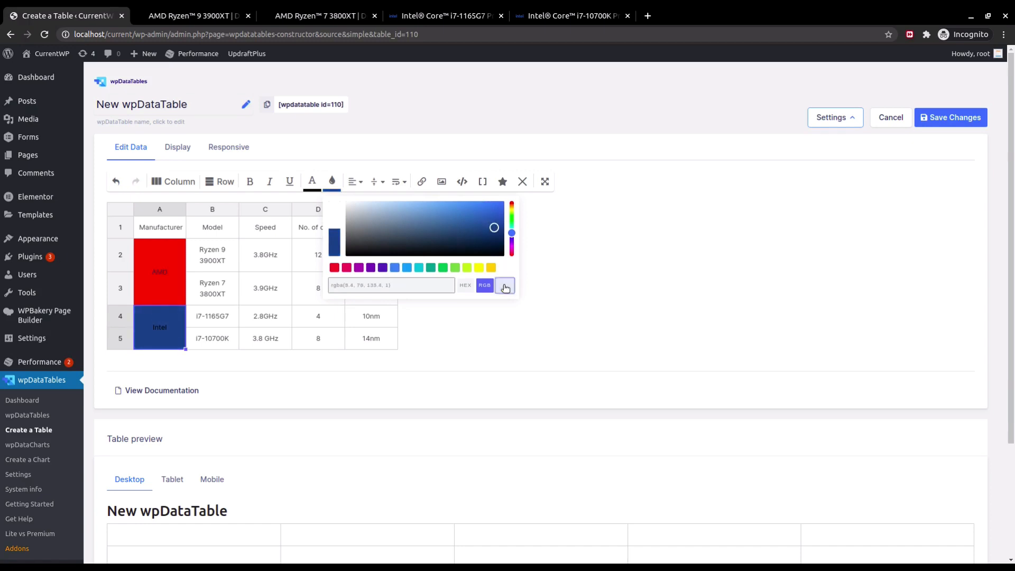
left_click(505, 288)
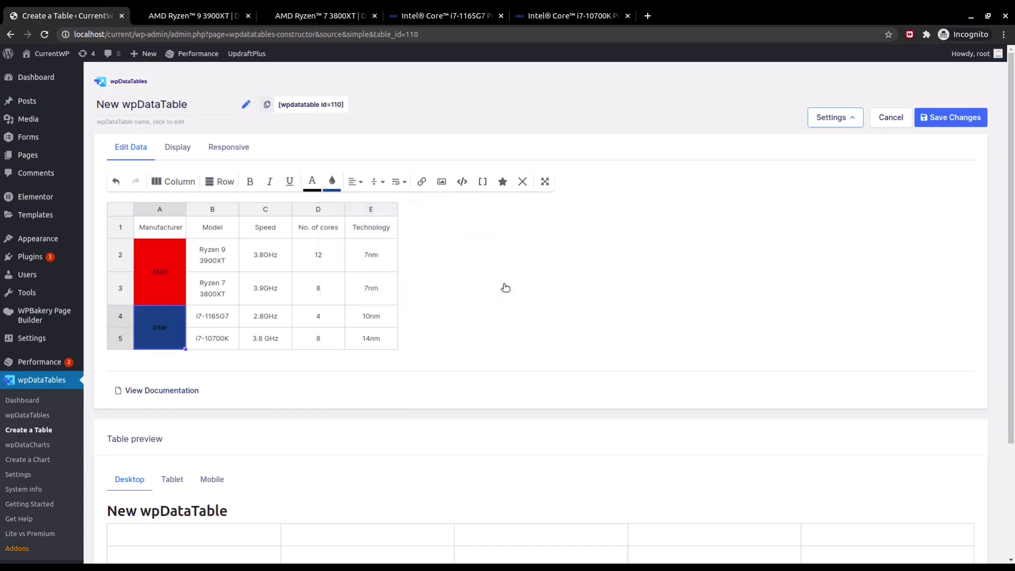
mouse_move(479, 284)
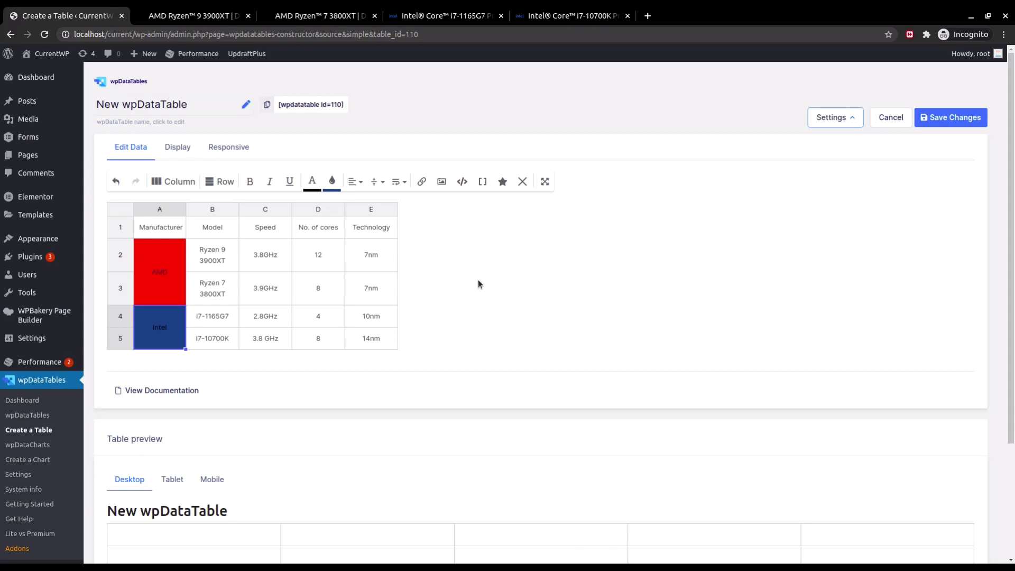
mouse_move(473, 285)
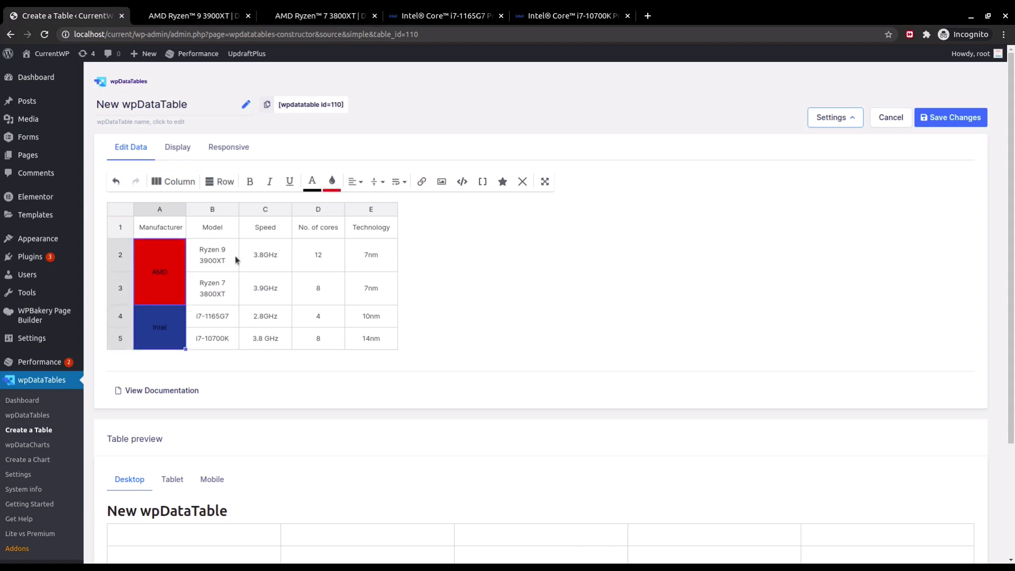
left_click(331, 181)
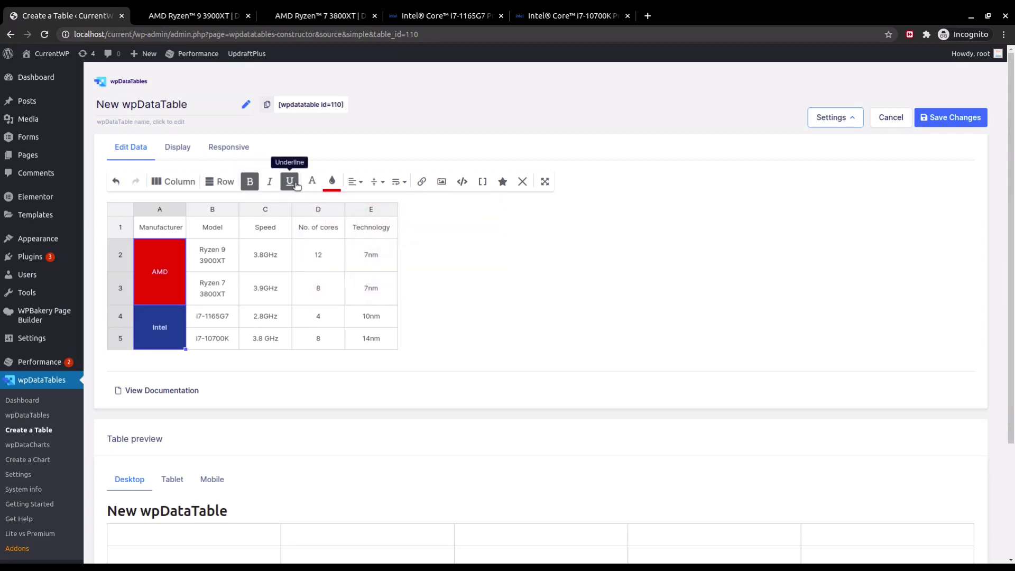
left_click(290, 181)
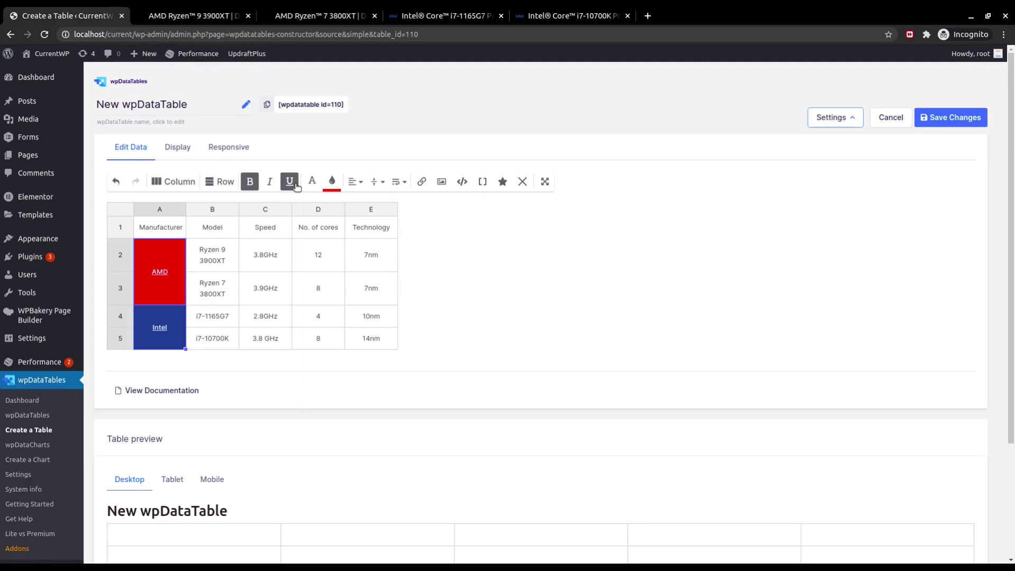
mouse_move(206, 88)
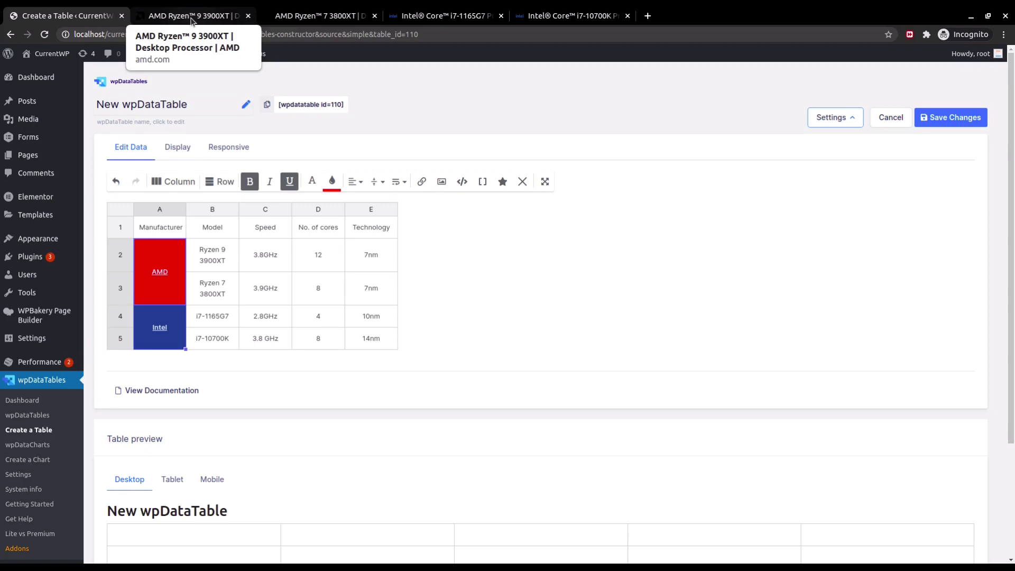
right_click(152, 34)
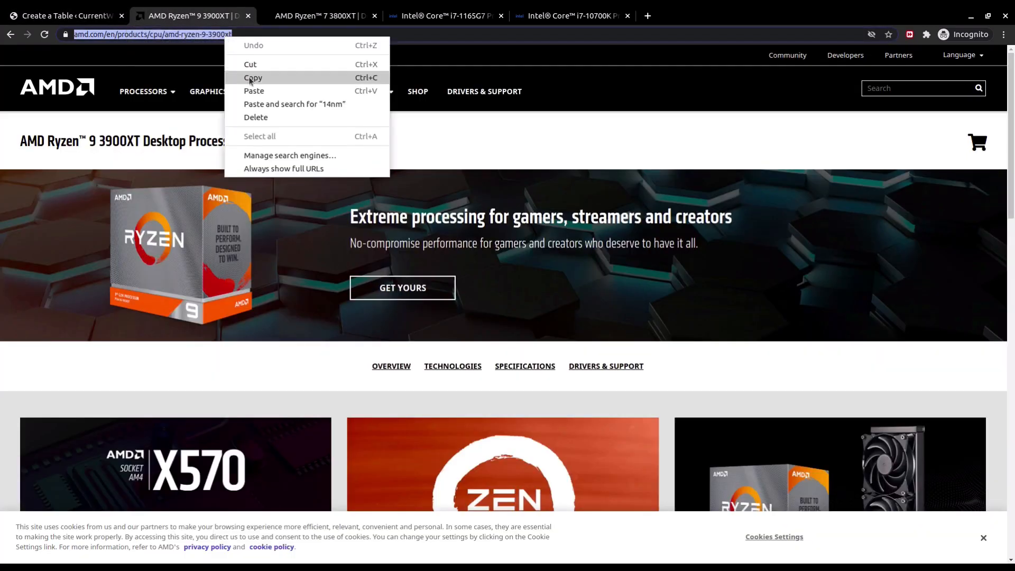
left_click(65, 15)
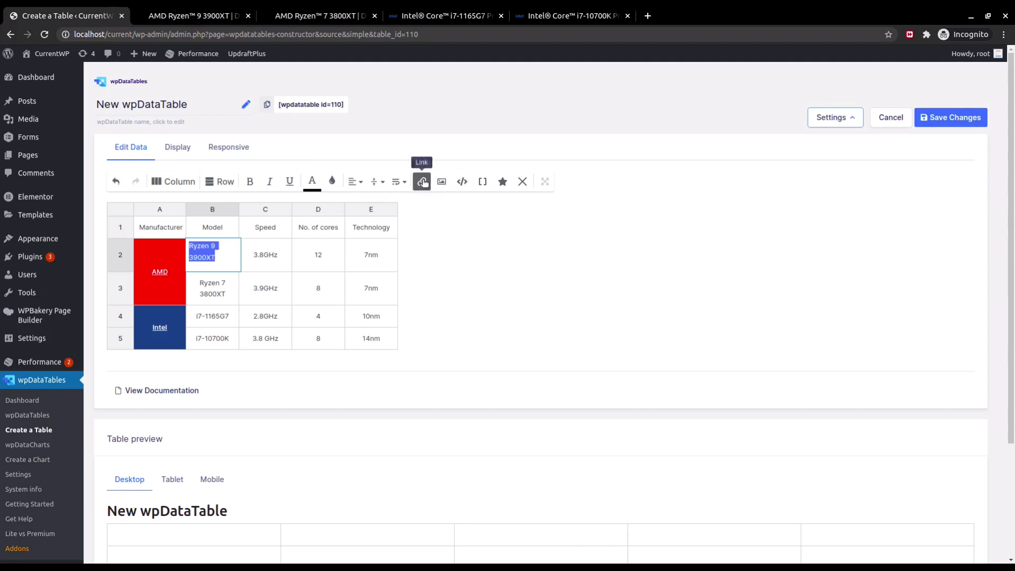
left_click(422, 181)
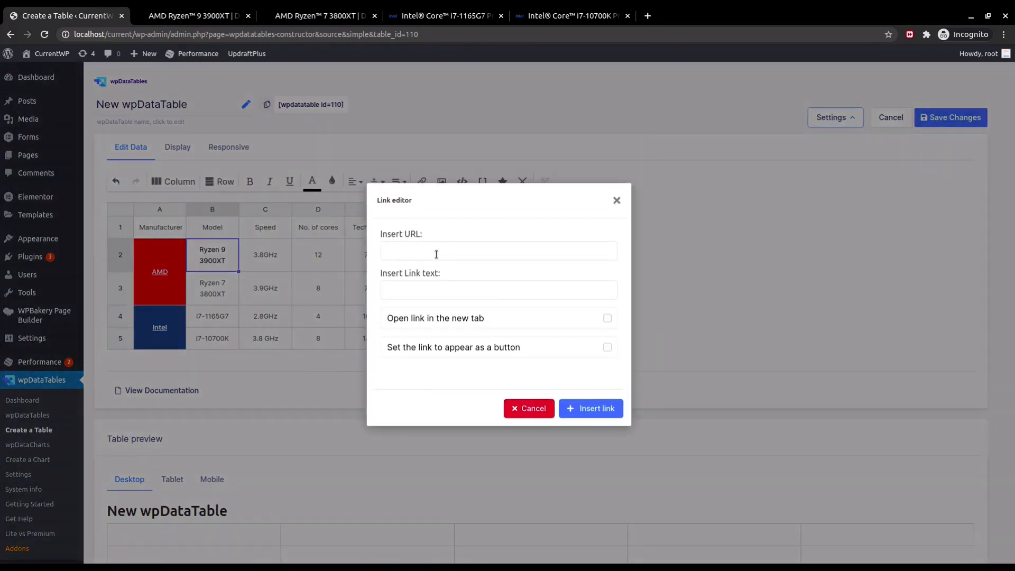
type("https://www.amd.com/en/products/cpu/amd-ryzen-9-3900xt")
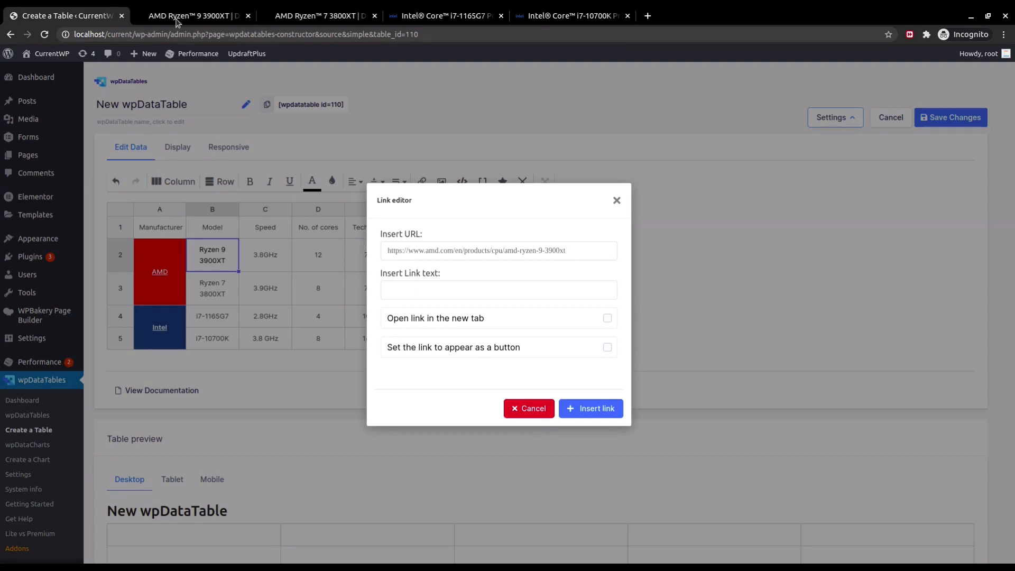
left_click(192, 15)
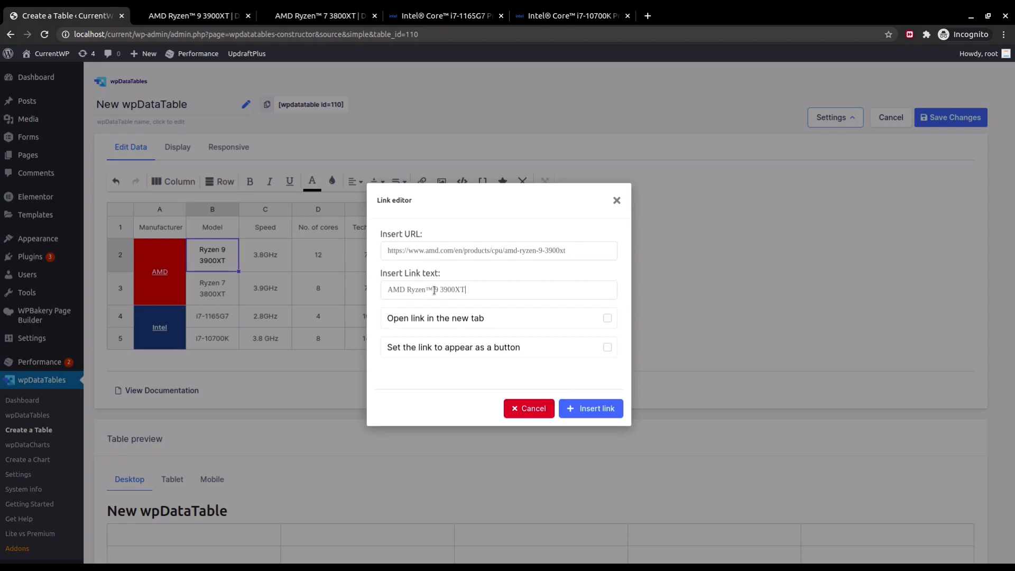
left_click(590, 407)
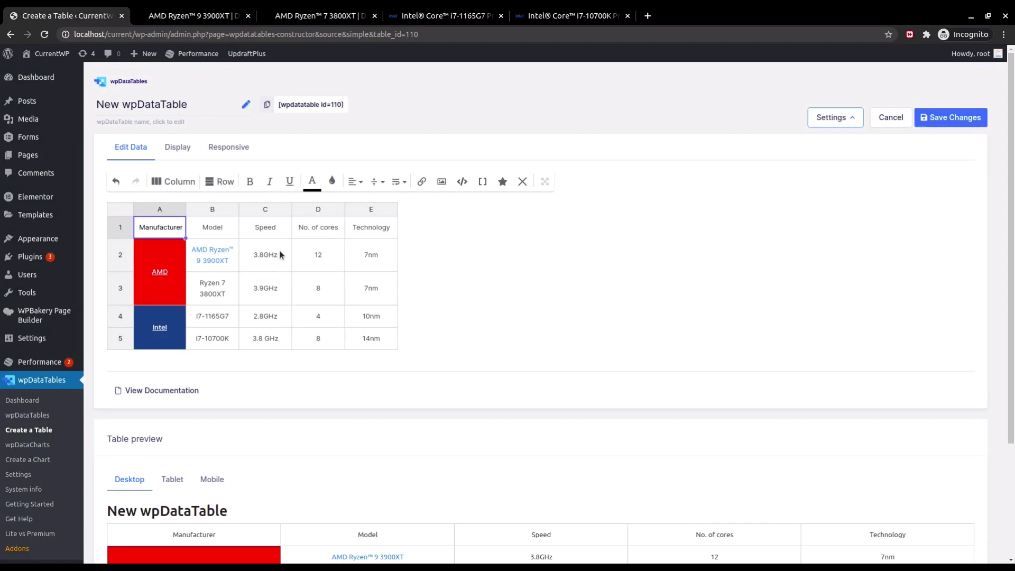
mouse_move(211, 282)
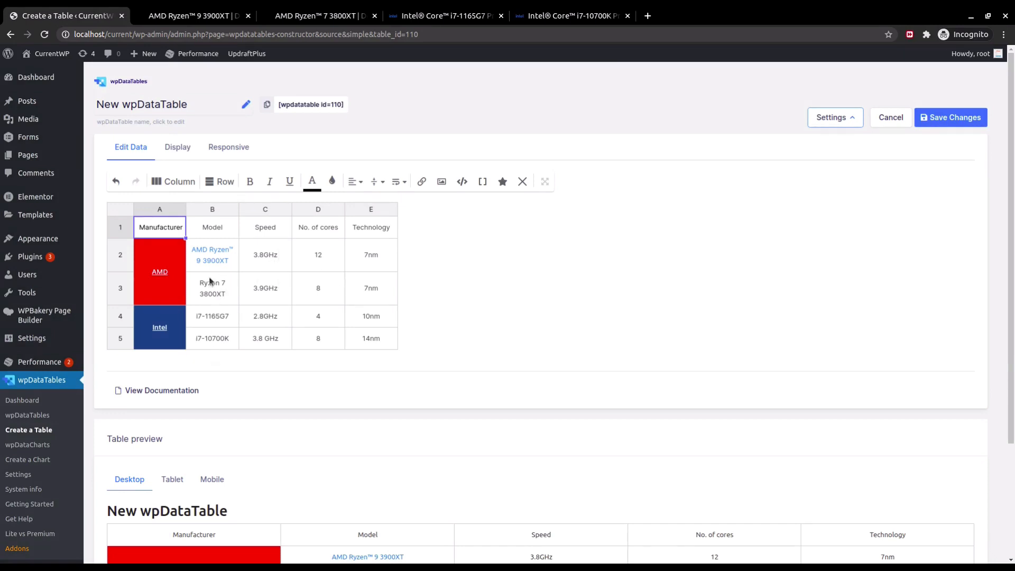
- Link B3–B5 to the Ryzen 7 3800XT, i7-1165G7 and i7-10700K product pages
left_click(211, 287)
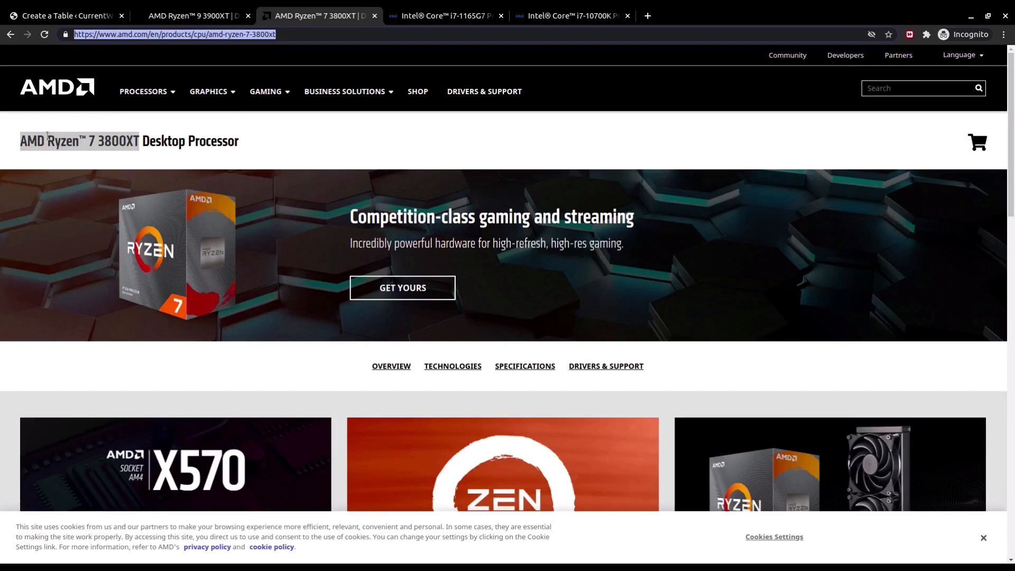
left_click(64, 15)
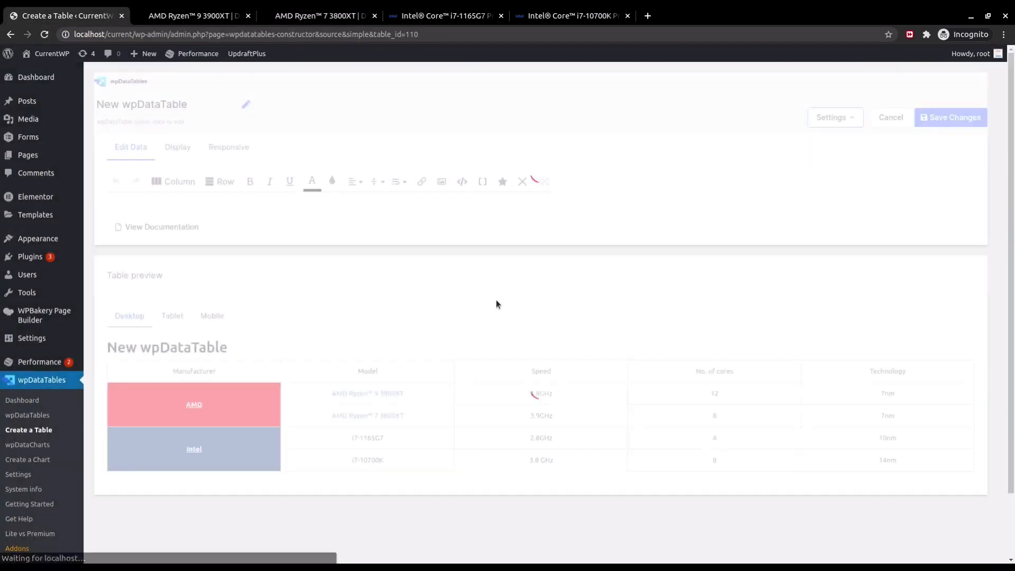
left_click(444, 15)
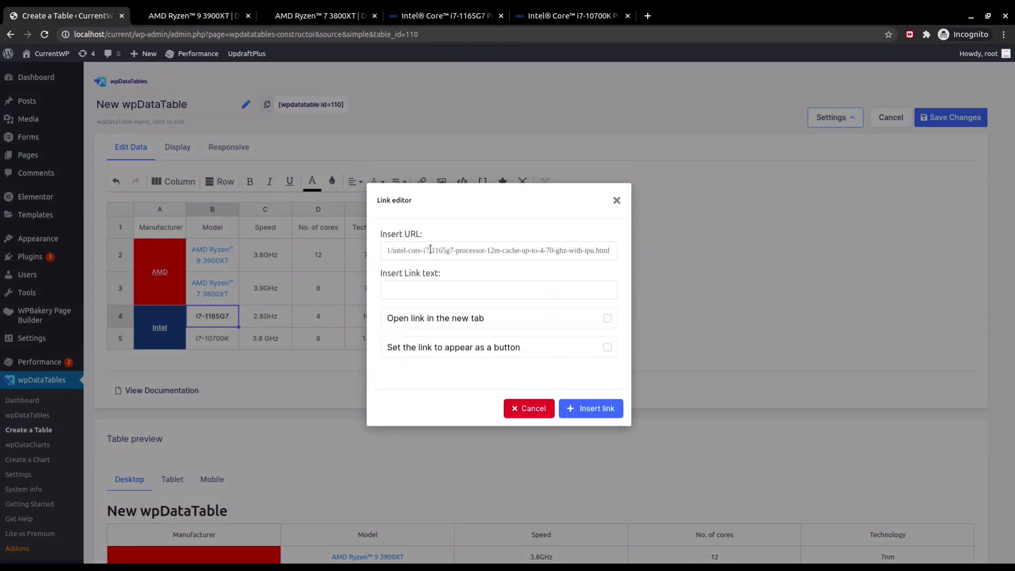
left_click(443, 15)
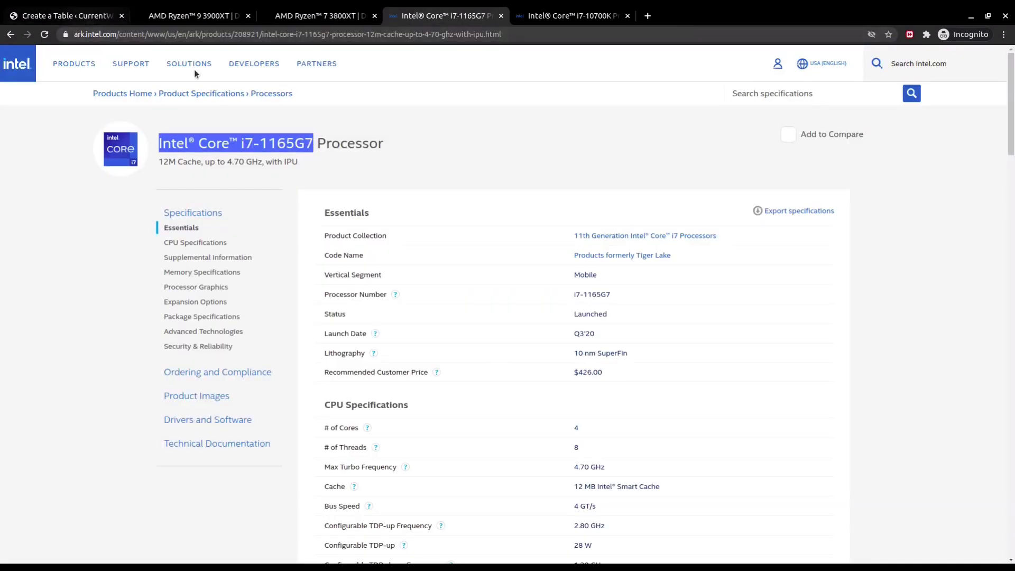
left_click(61, 14)
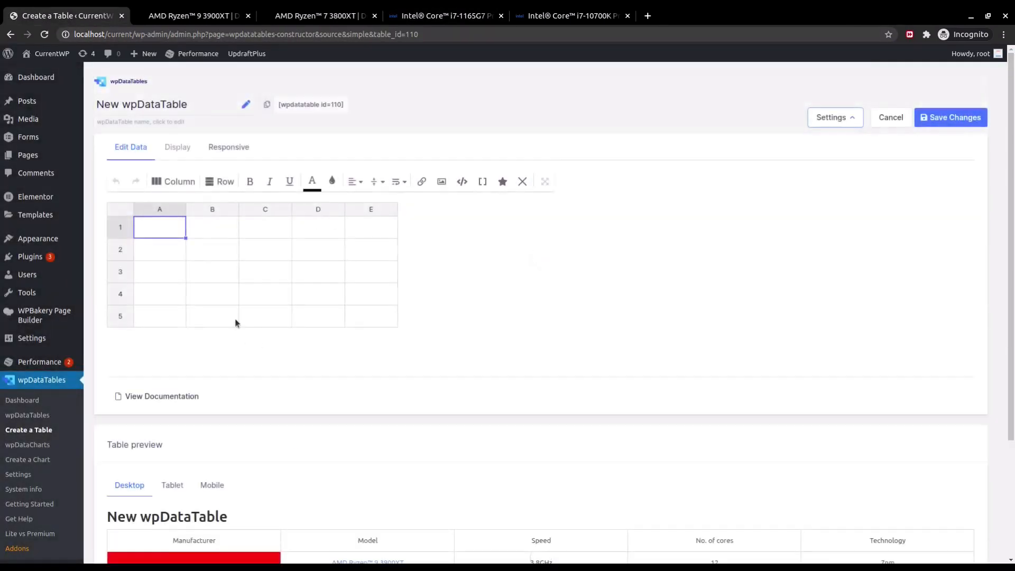
type("i7-10700K")
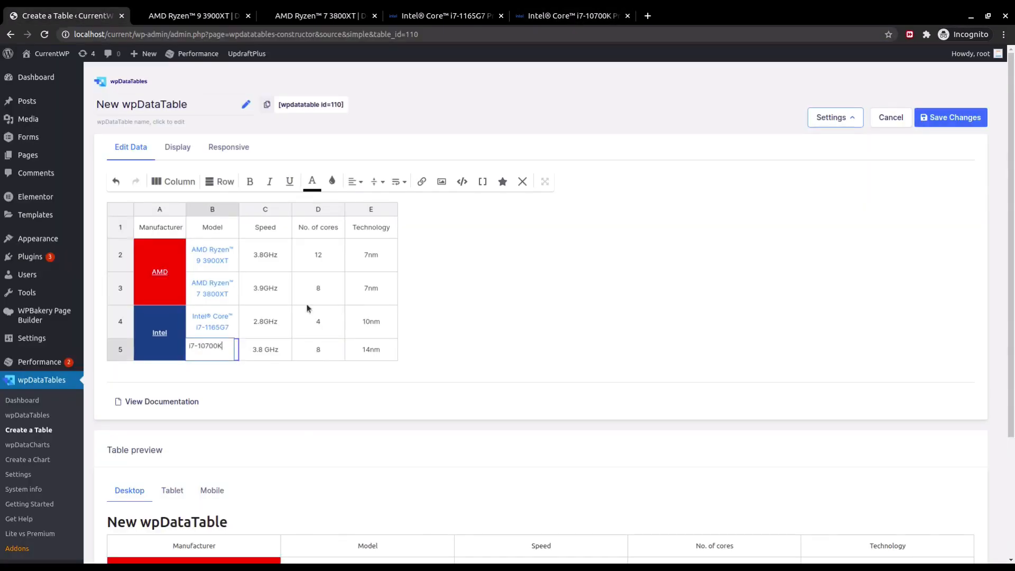
right_click(237, 143)
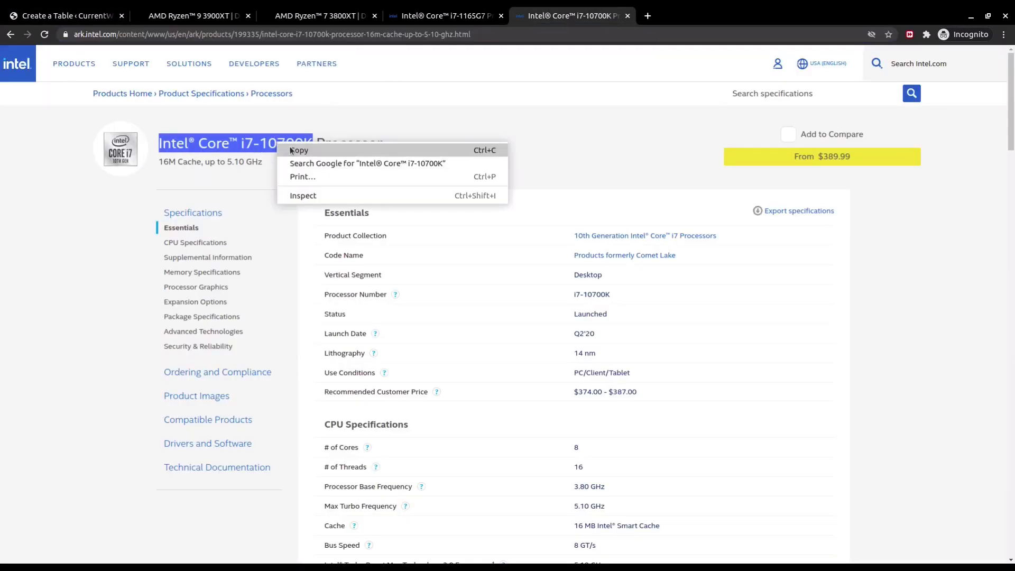
left_click(62, 15)
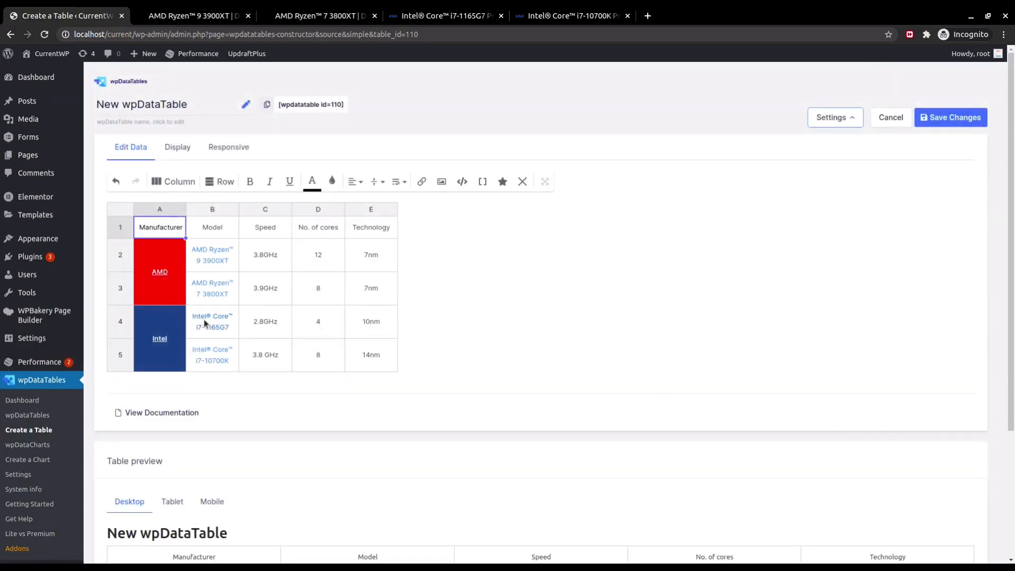
mouse_move(233, 320)
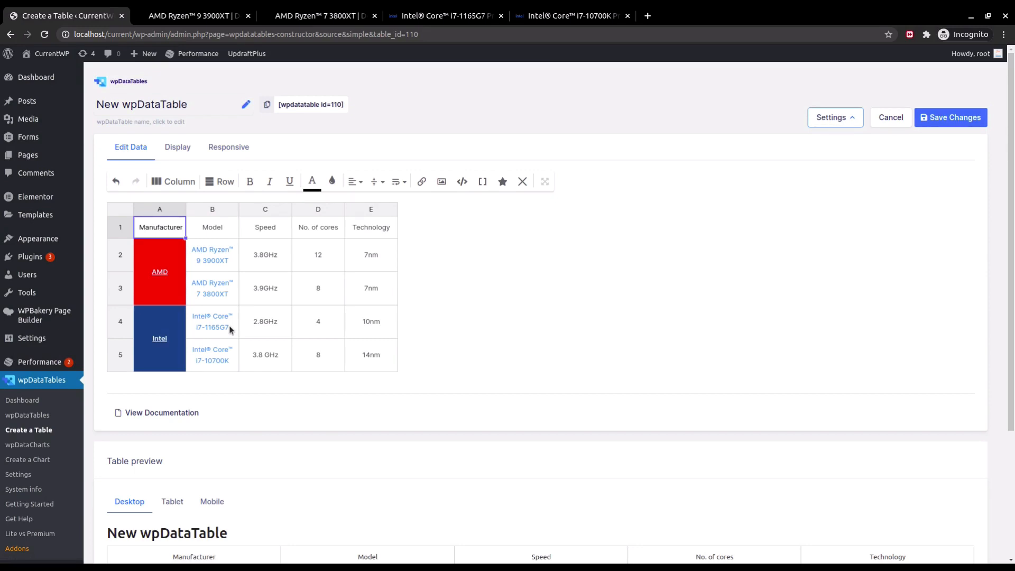
- Shade the Ryzen 9 3900XT speed green and Ryzen 7 3800XT speed and cores dark red
left_click(211, 208)
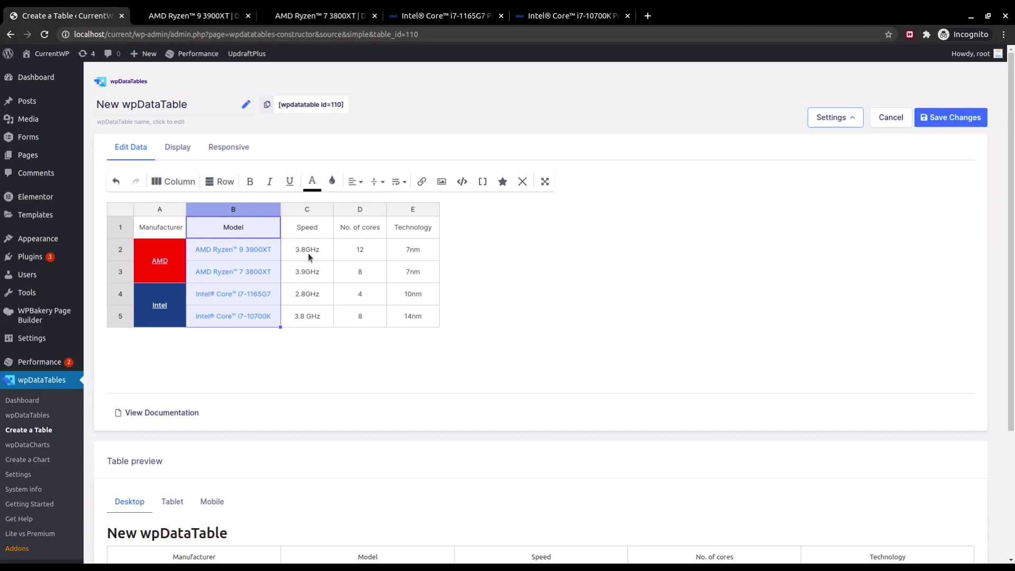
left_click(307, 249)
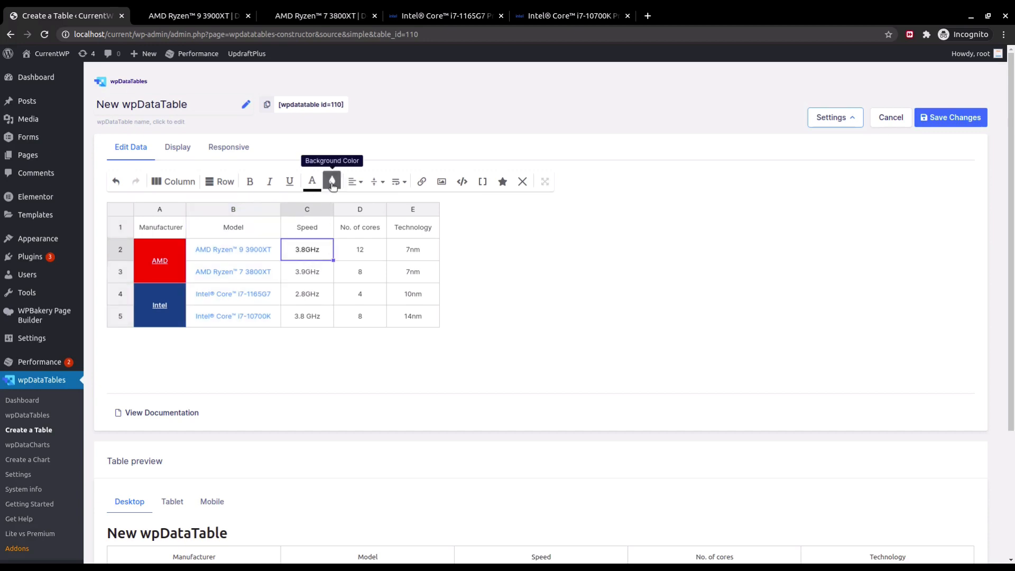
left_click(331, 181)
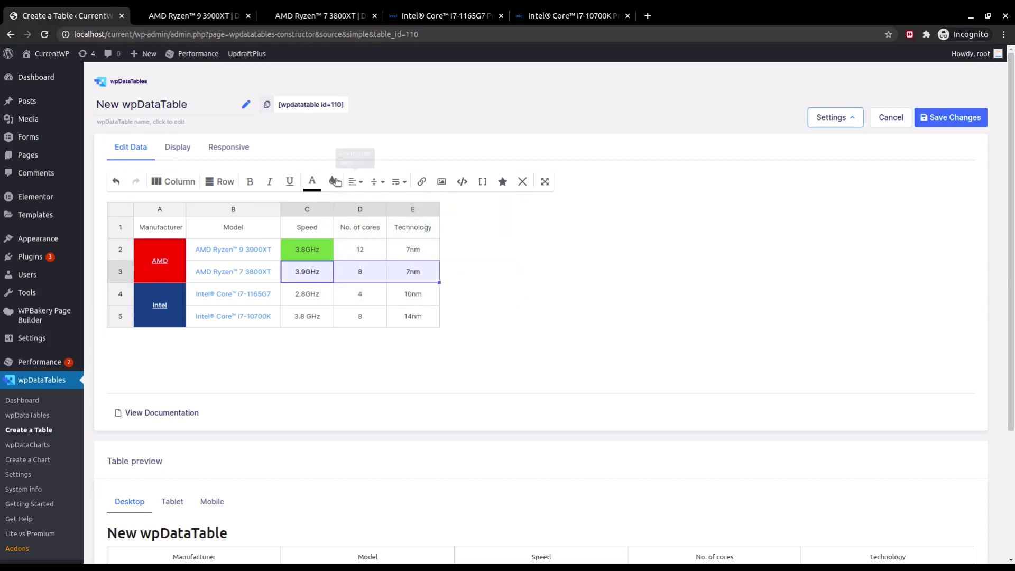
left_click(331, 181)
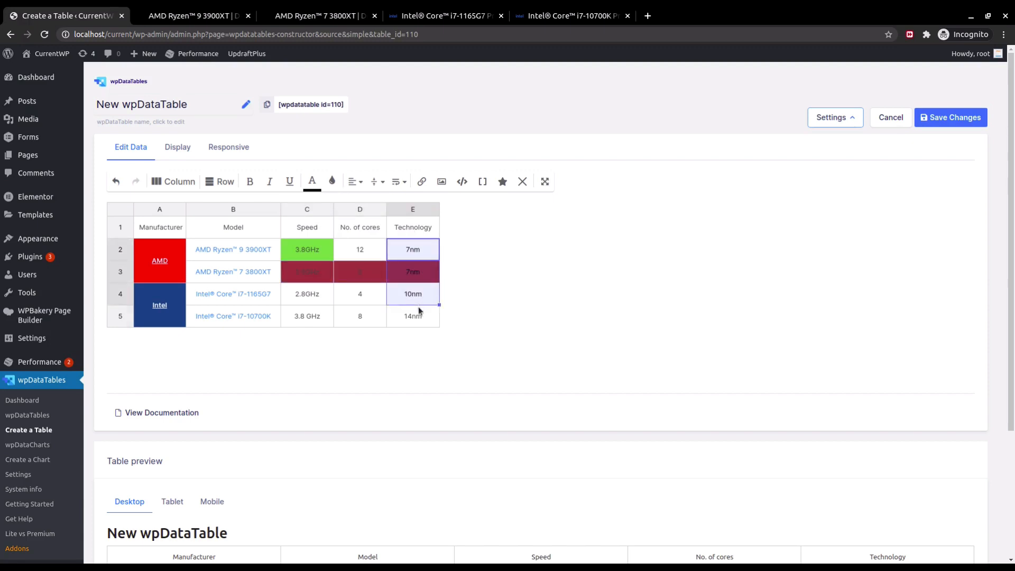
left_click(331, 181)
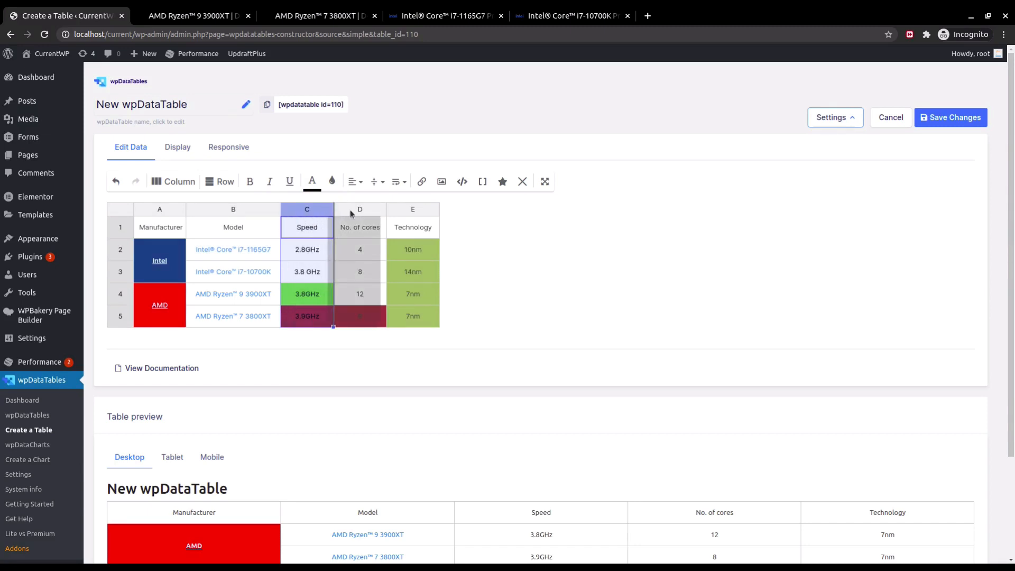
- Drag the Speed column after No. of cores and back to its original place
left_click_drag(306, 209, 359, 209)
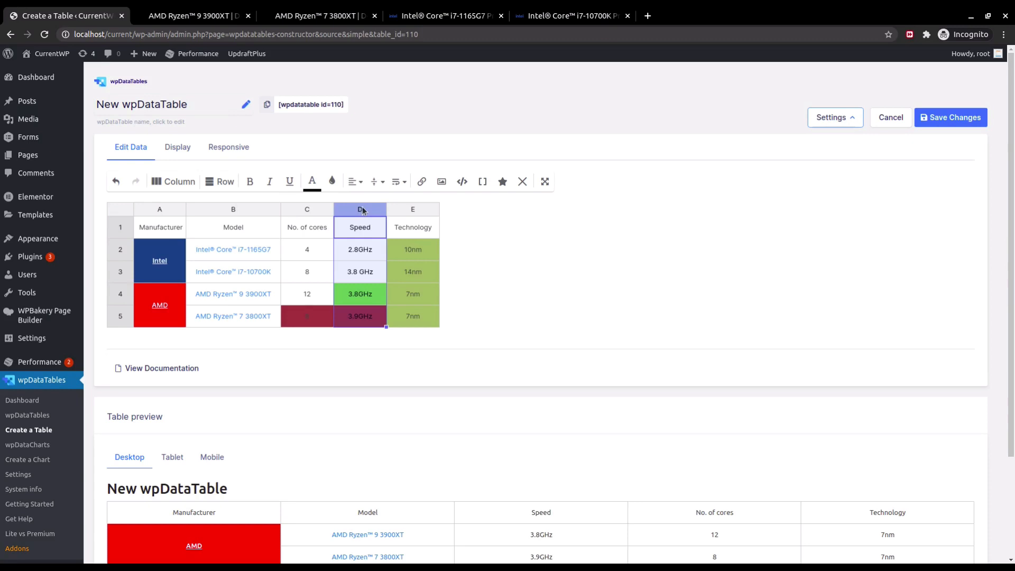
left_click_drag(360, 209, 307, 210)
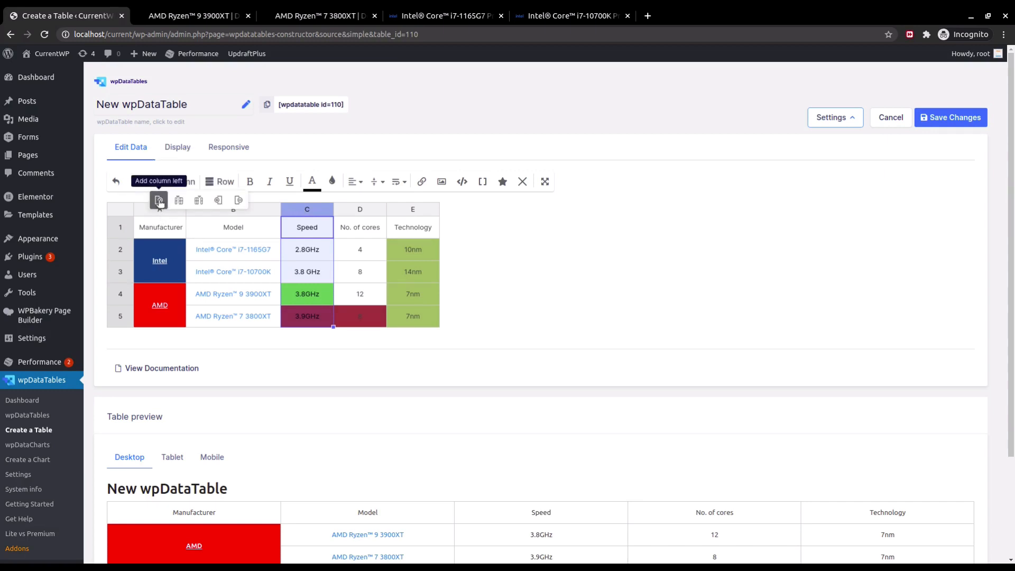
mouse_move(219, 200)
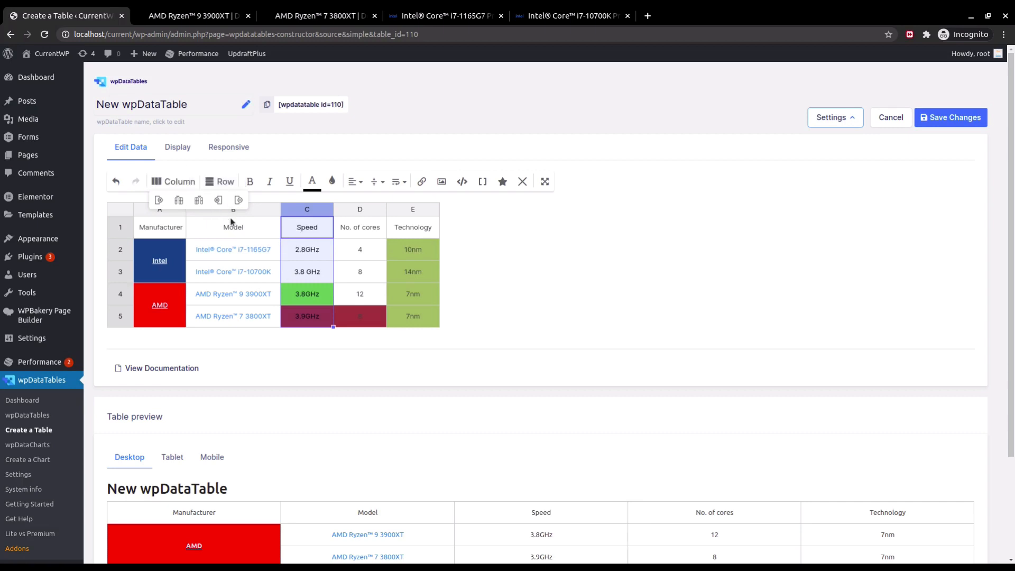
mouse_move(238, 199)
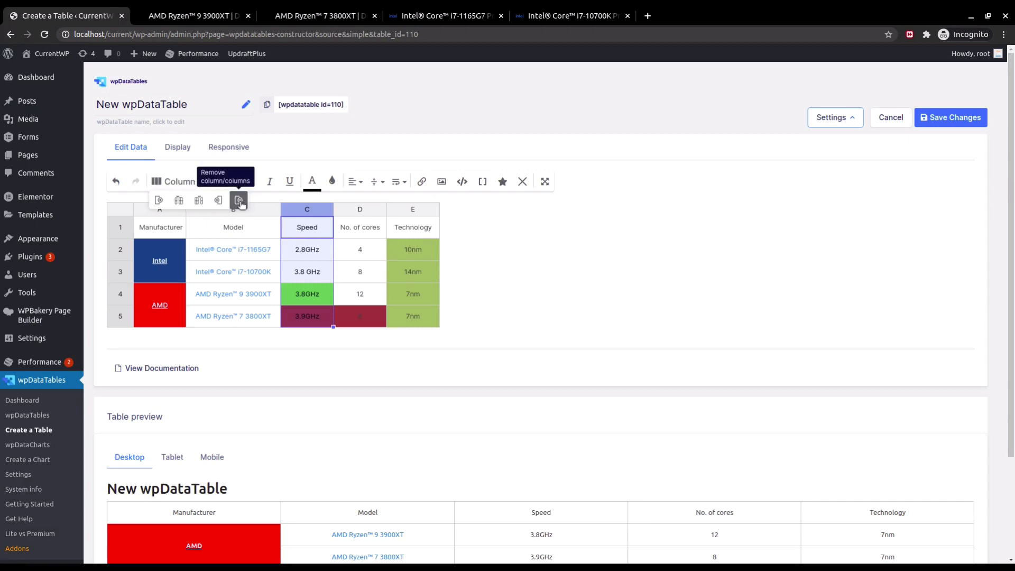
mouse_move(173, 182)
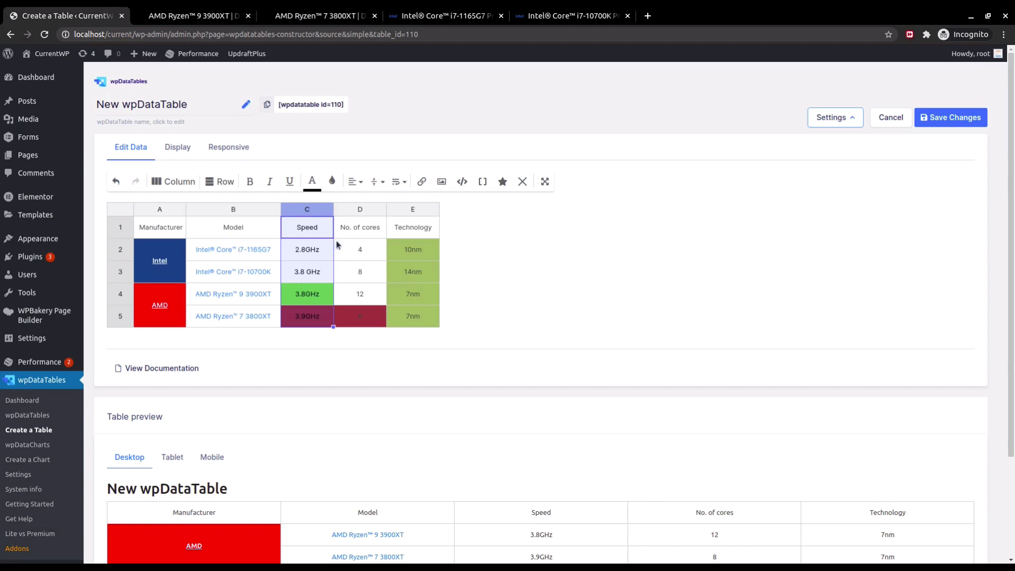
mouse_move(364, 227)
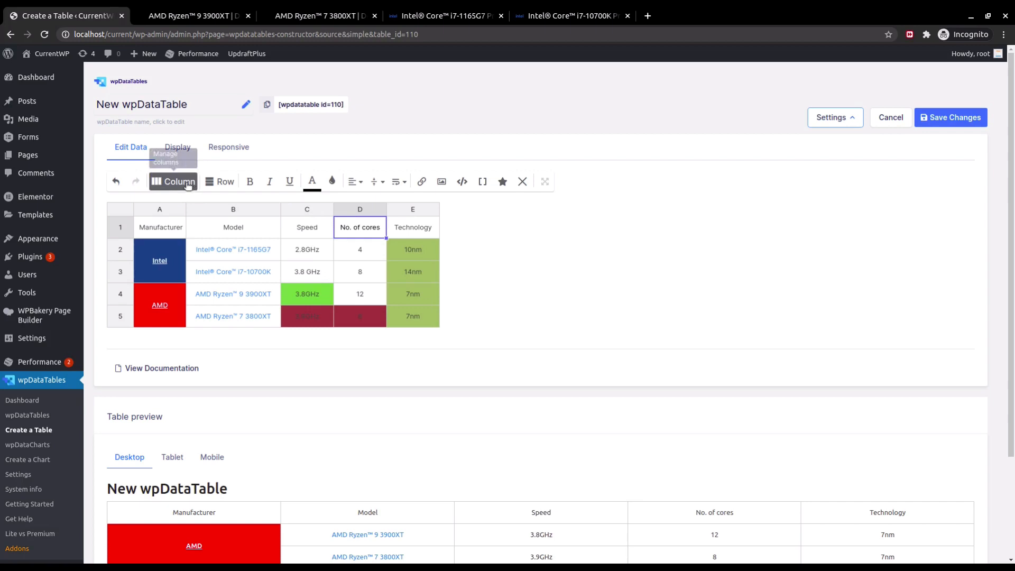
- Open the Column dropdown's insert and remove column options
left_click(176, 181)
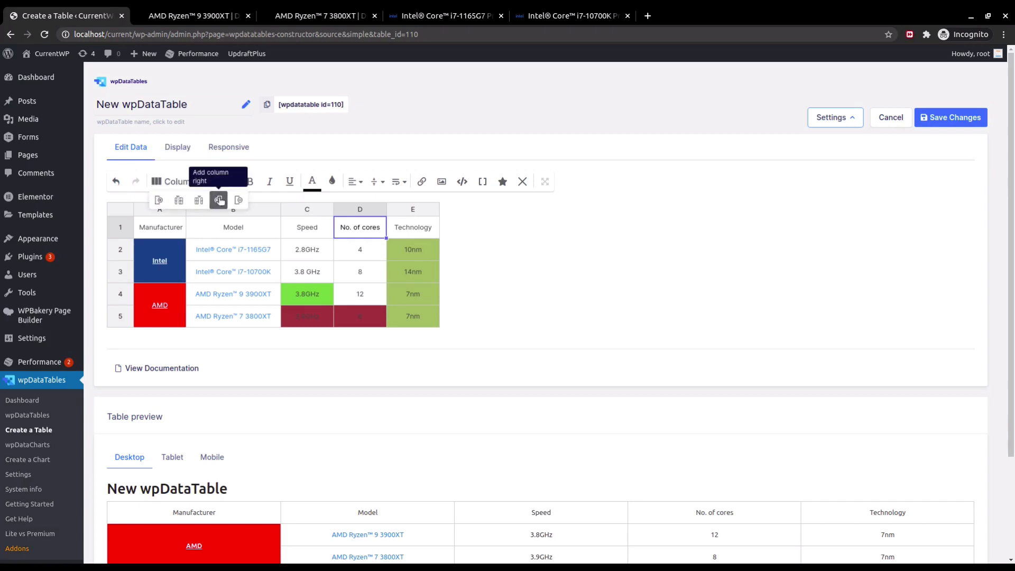
- Add a sixth column with a 4.5-star rating on black in the i7-1165G7 row
left_click(219, 199)
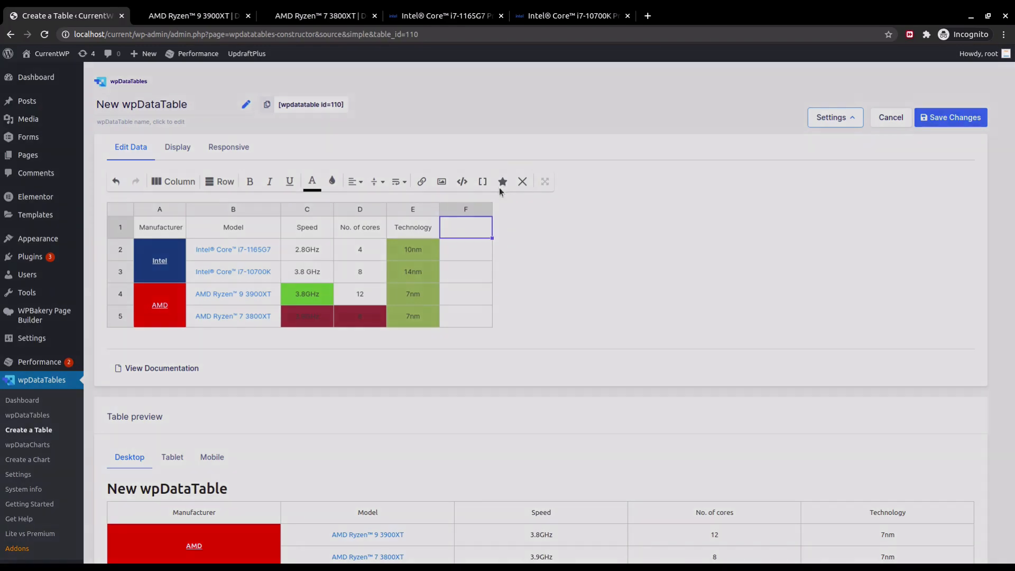
left_click(502, 182)
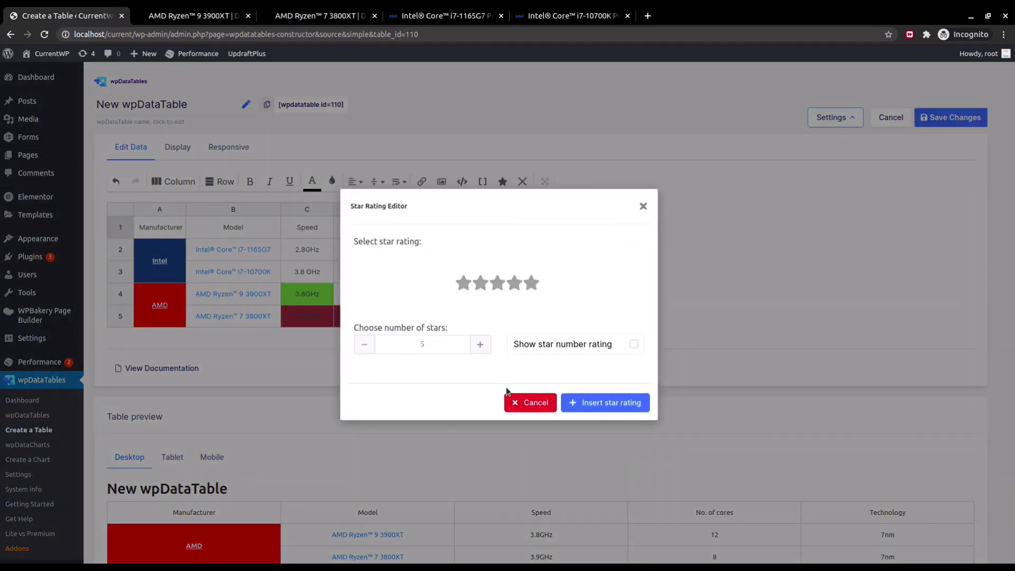
left_click(530, 401)
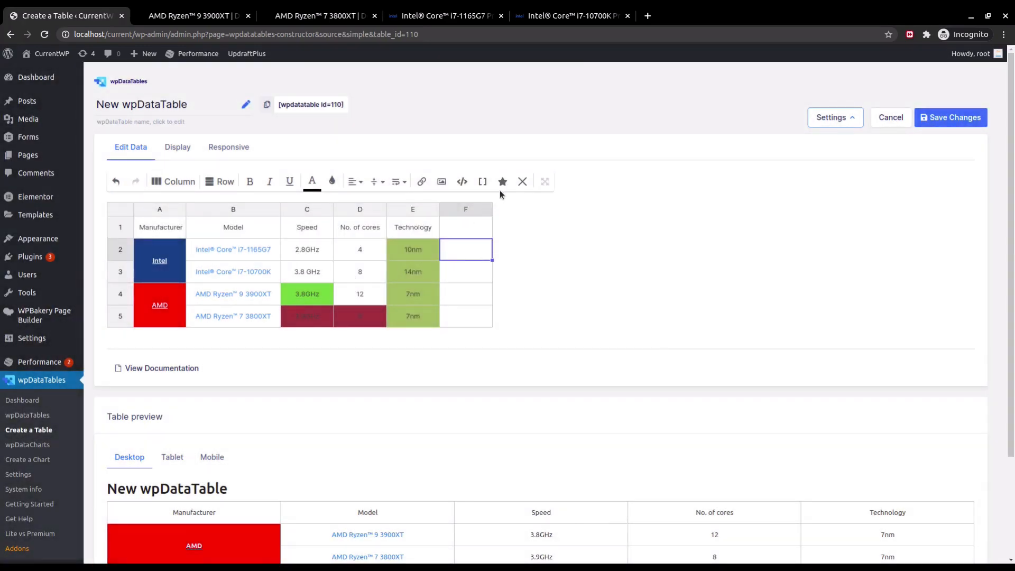
left_click(502, 182)
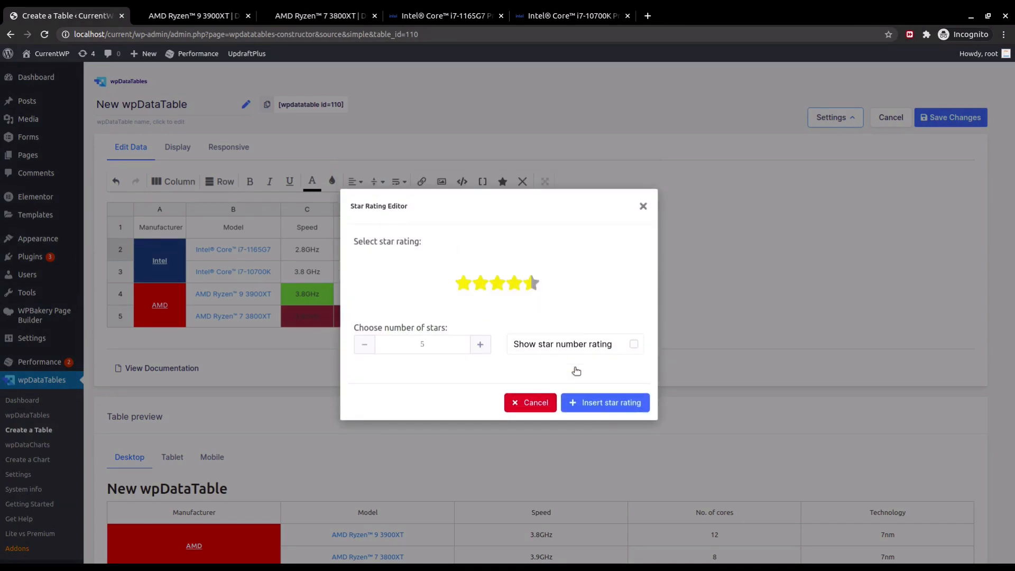
left_click(604, 402)
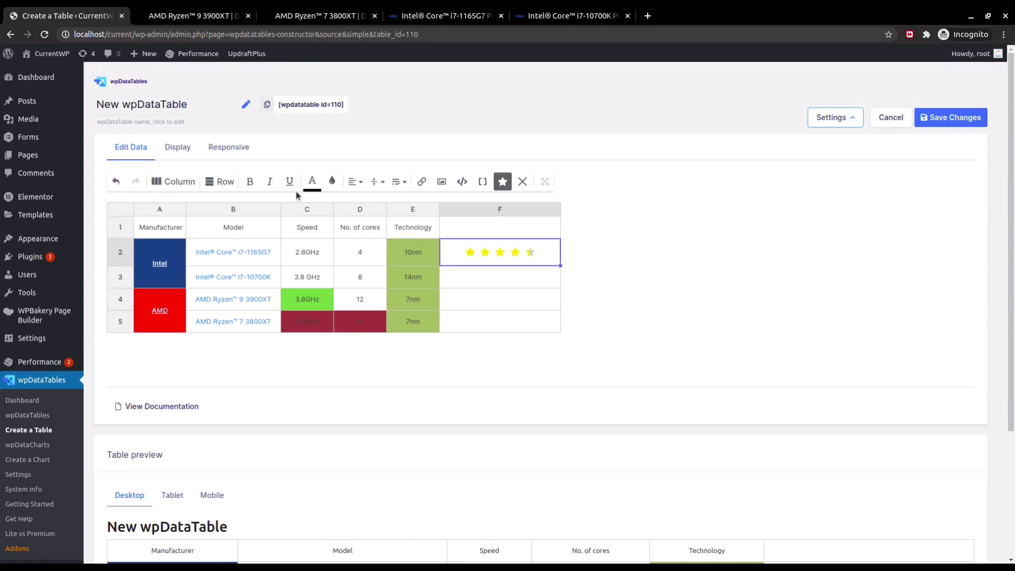
left_click(331, 181)
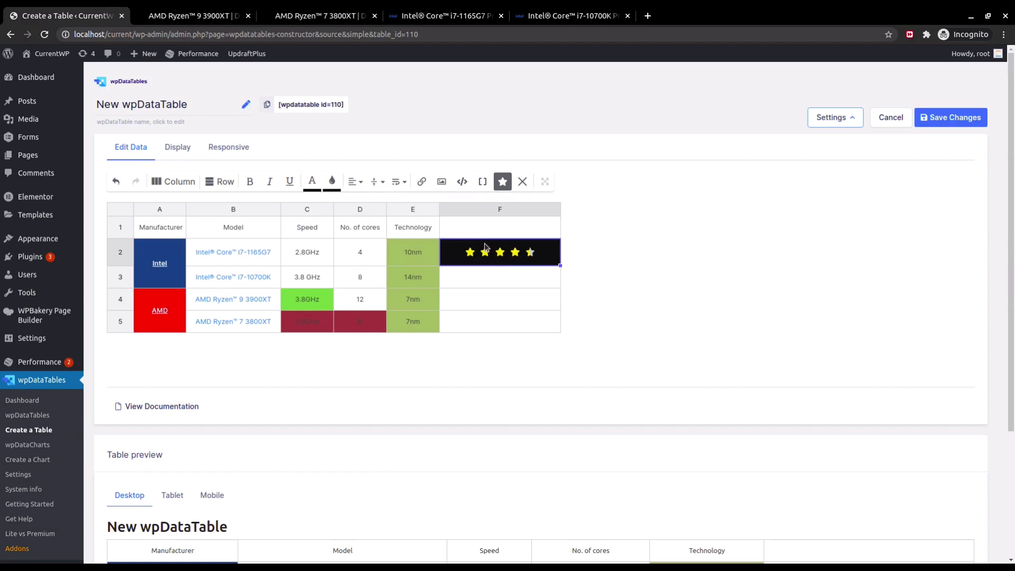
mouse_move(493, 276)
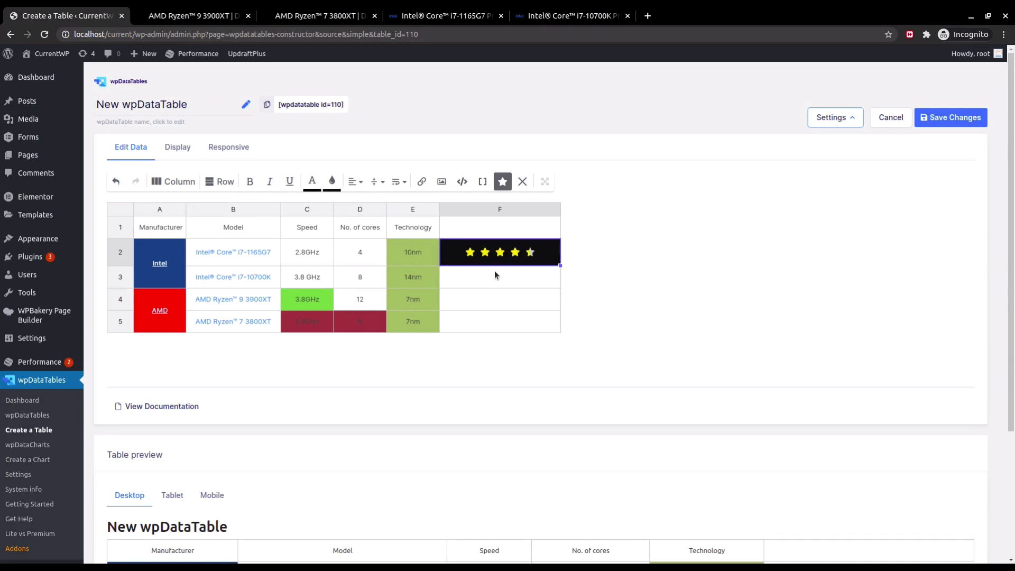
scroll("down", 3)
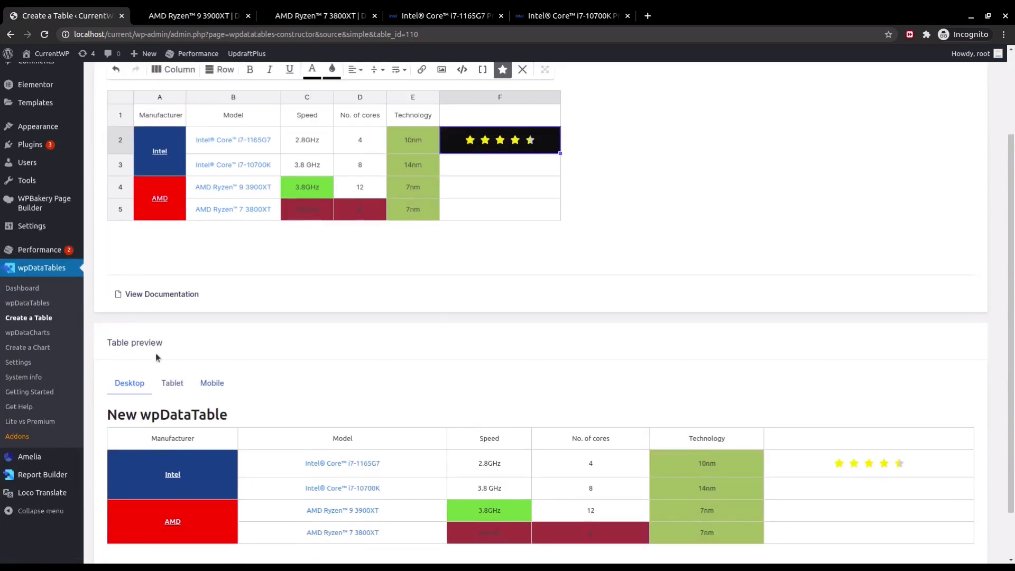
- Check the table preview in mobile, desktop, tablet and mobile layouts, with the black star-rating cell
scroll("down", 3)
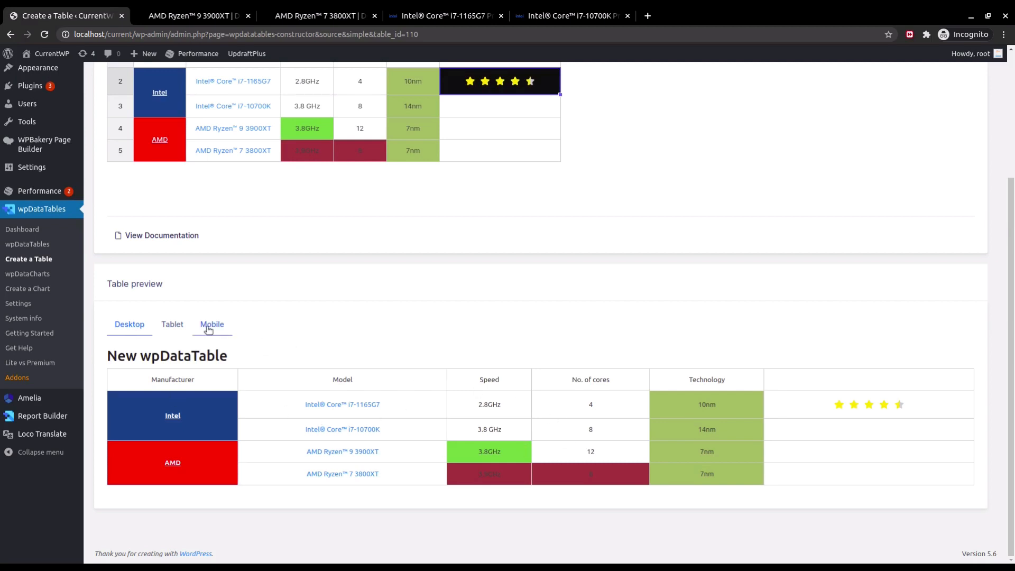
left_click(211, 324)
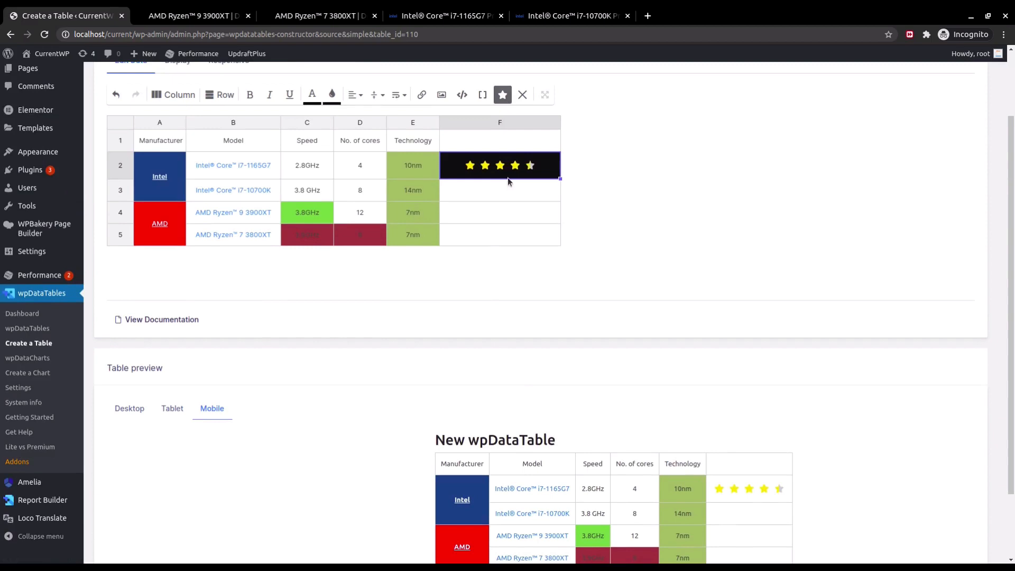
left_click(950, 115)
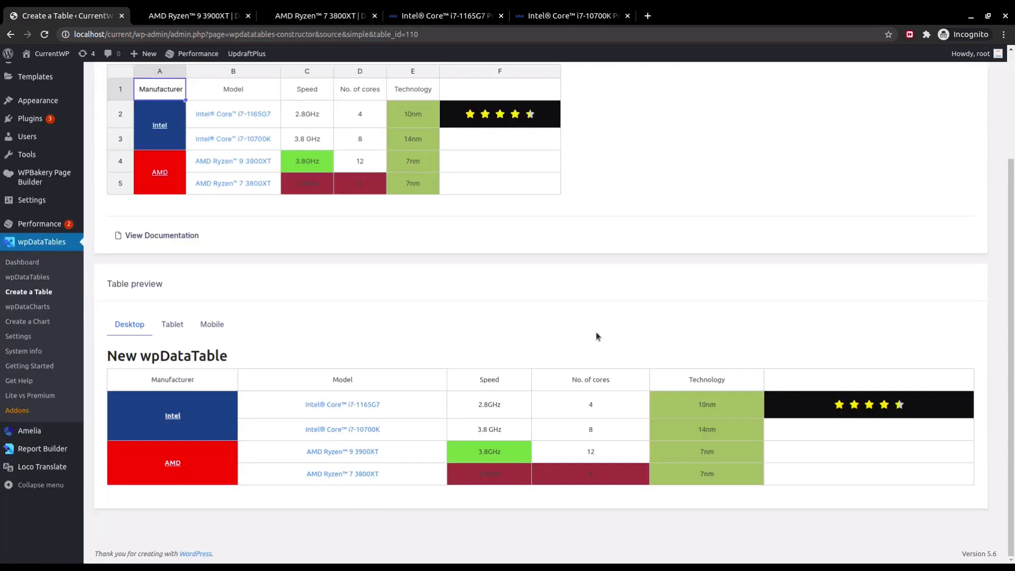
left_click(171, 324)
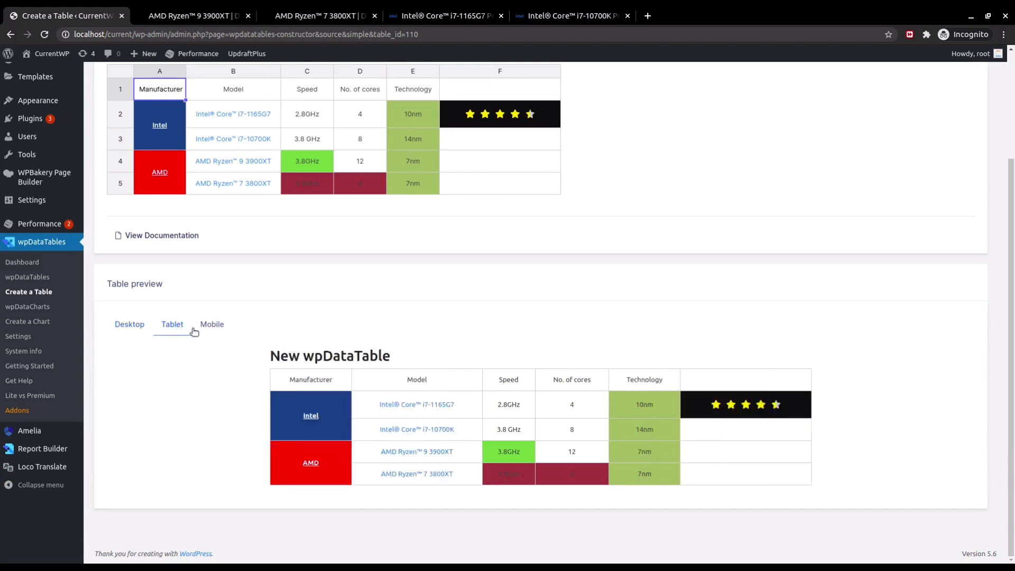
left_click(211, 324)
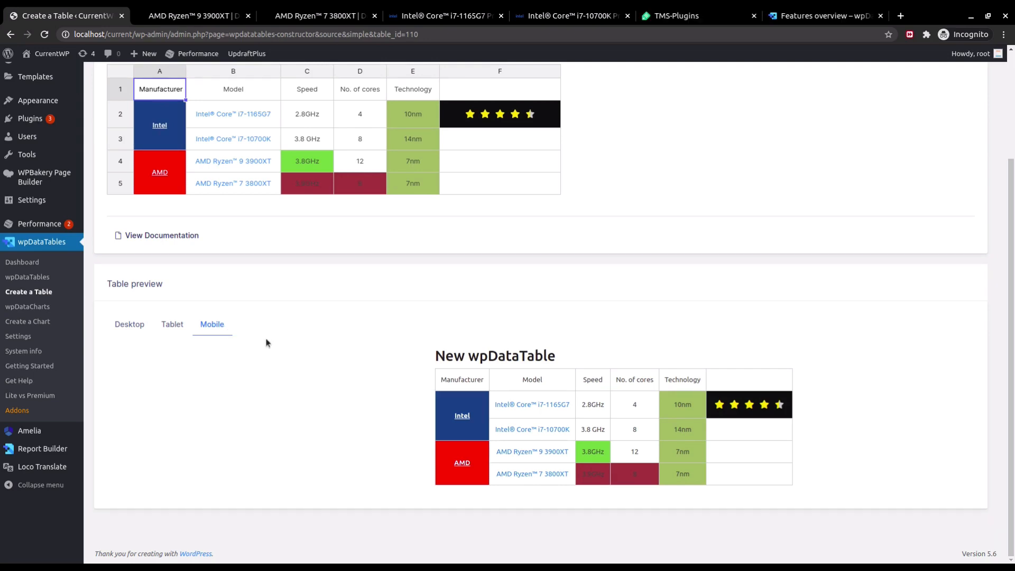
mouse_move(635, 162)
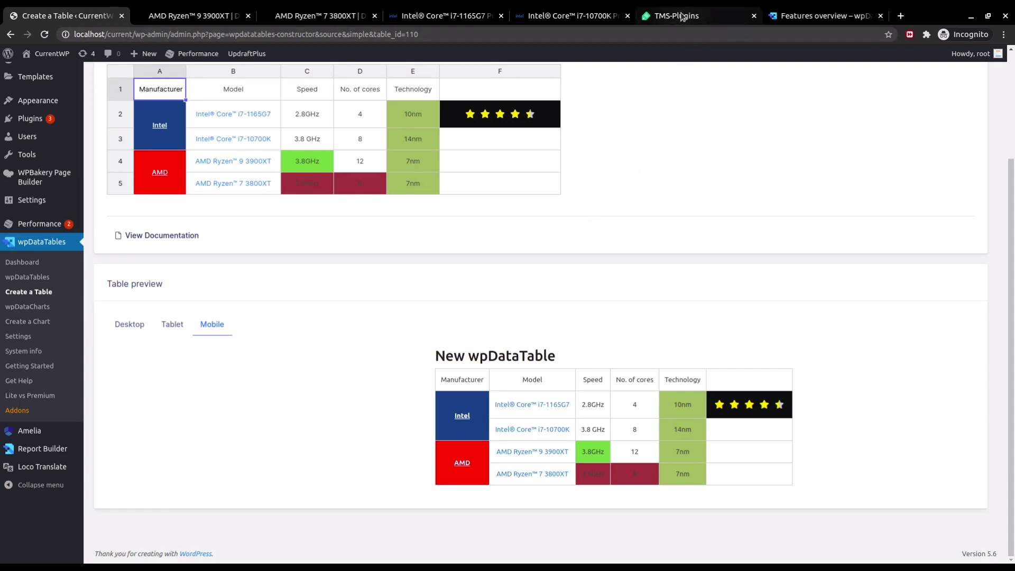
- Switch via the TMS-Plugins support tab to the wpDataTables Features overview tab
left_click(675, 15)
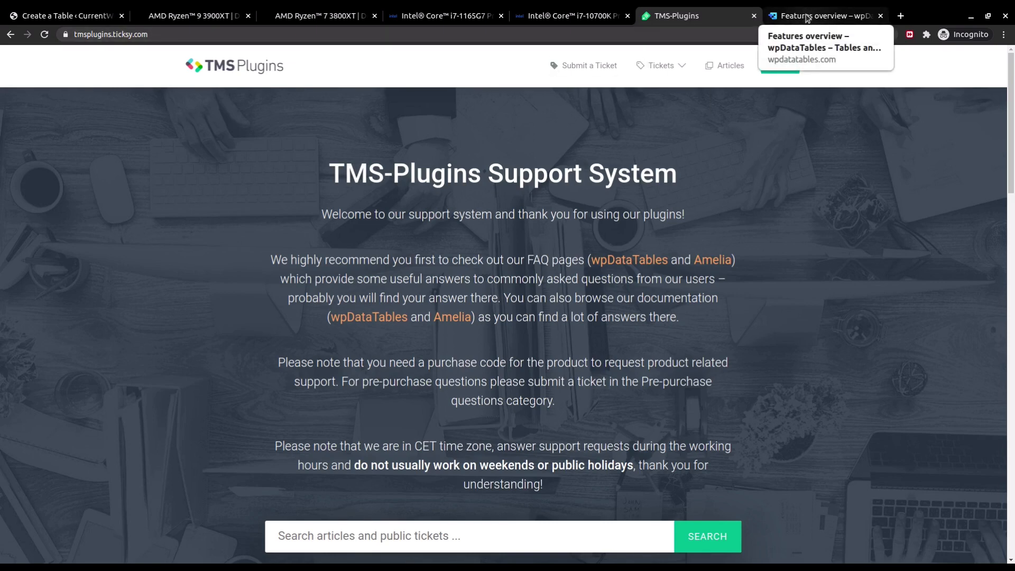
left_click(822, 15)
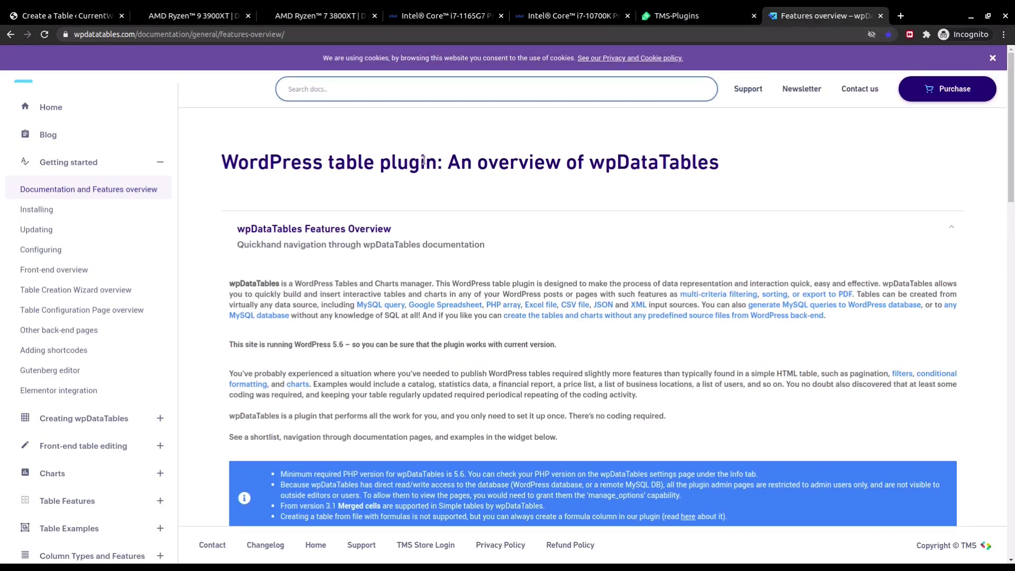